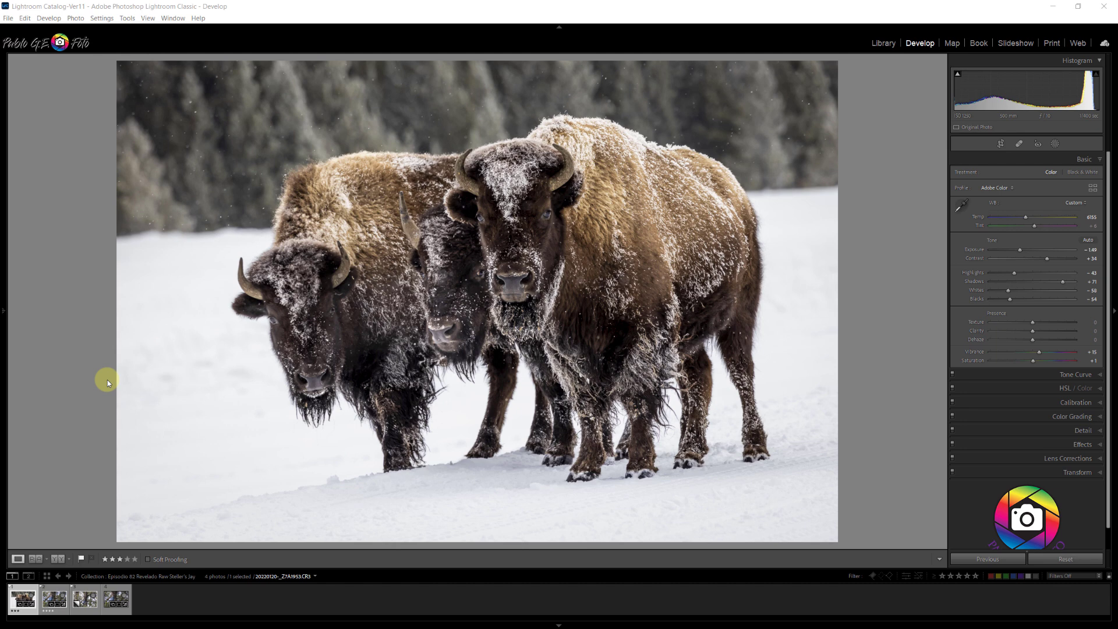
mouse_move(110, 379)
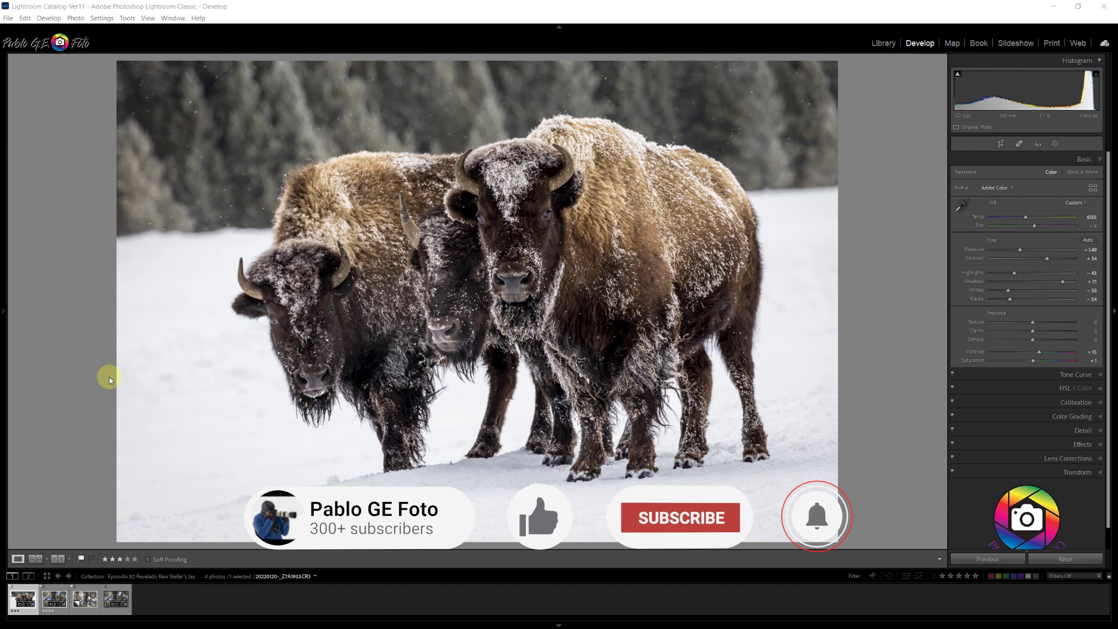
Select the Steller's Jay raw file 20220720-R7PG0648.CR3 in the Filmstrip.
click(54, 599)
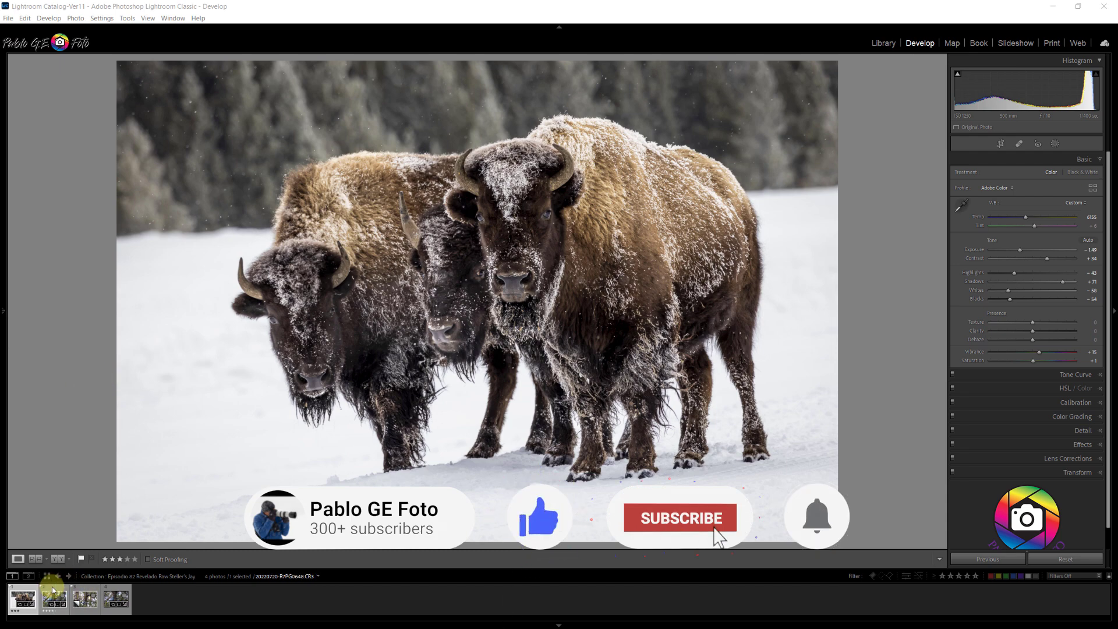
Switch to the unedited virtual Copy 1 of the jay photo in Develop.
click(54, 599)
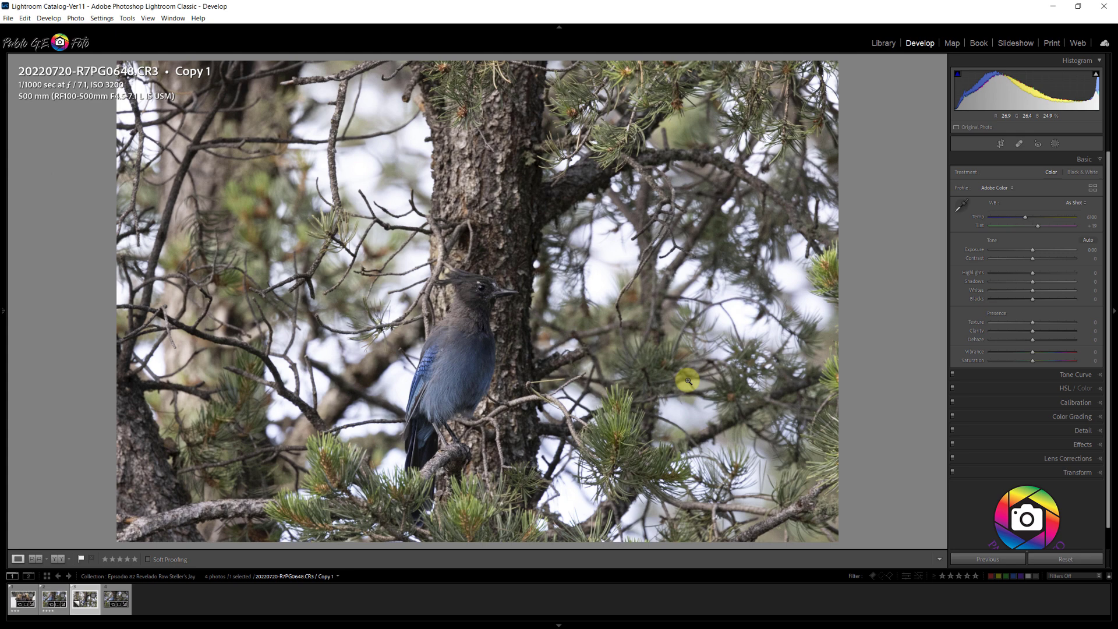
mouse_move(871, 330)
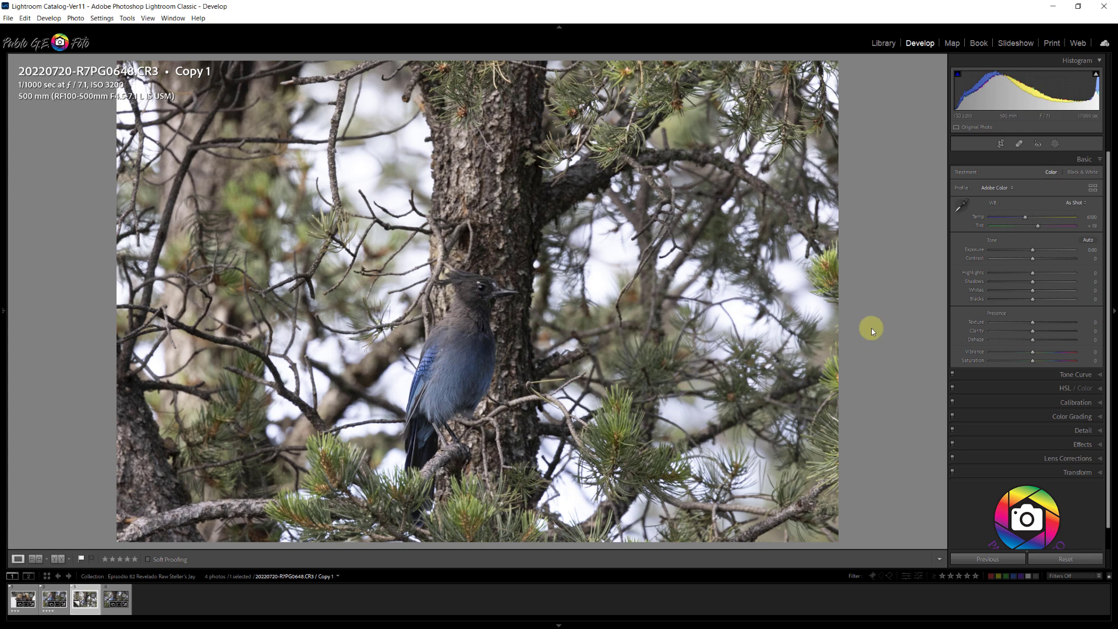
Crop the jay photo tighter with the Crop Overlay and reopen it to refine the framing.
click(999, 143)
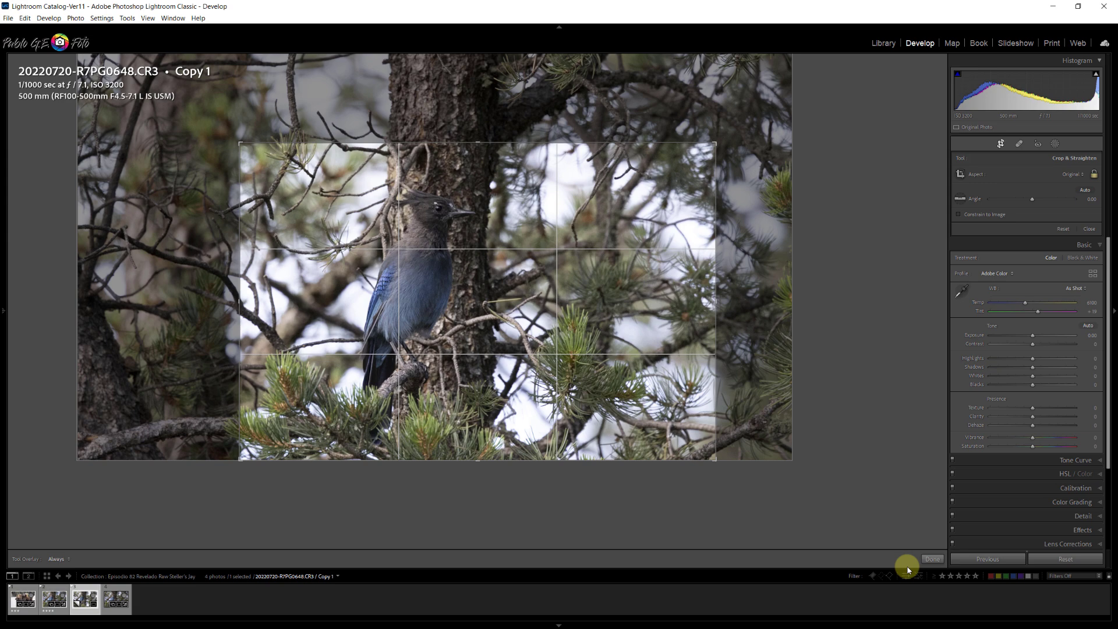
click(932, 558)
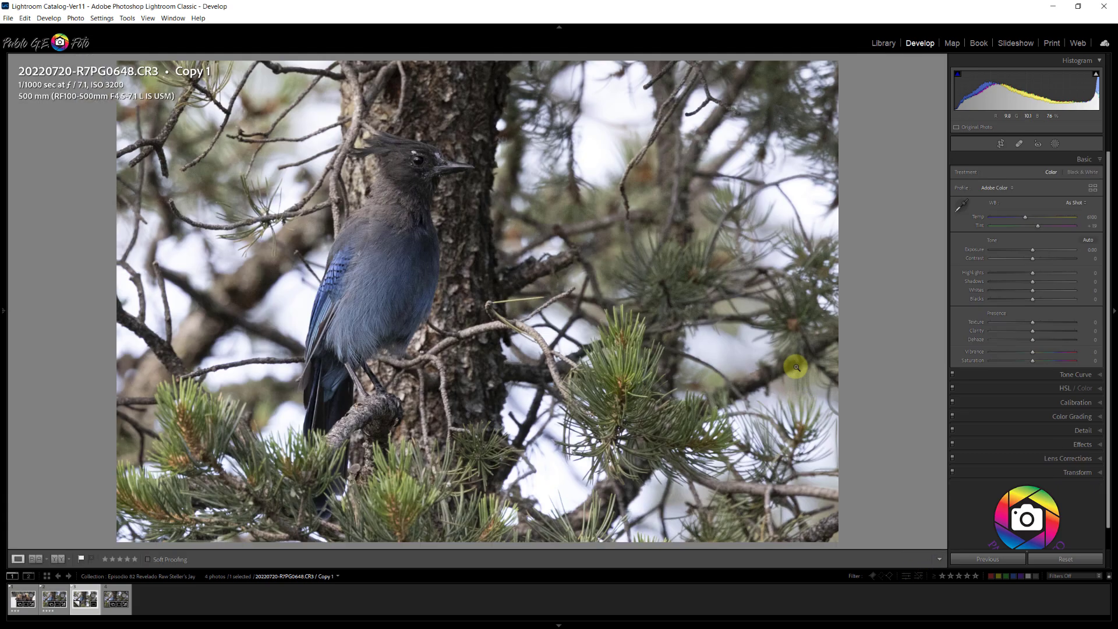
mouse_move(470, 183)
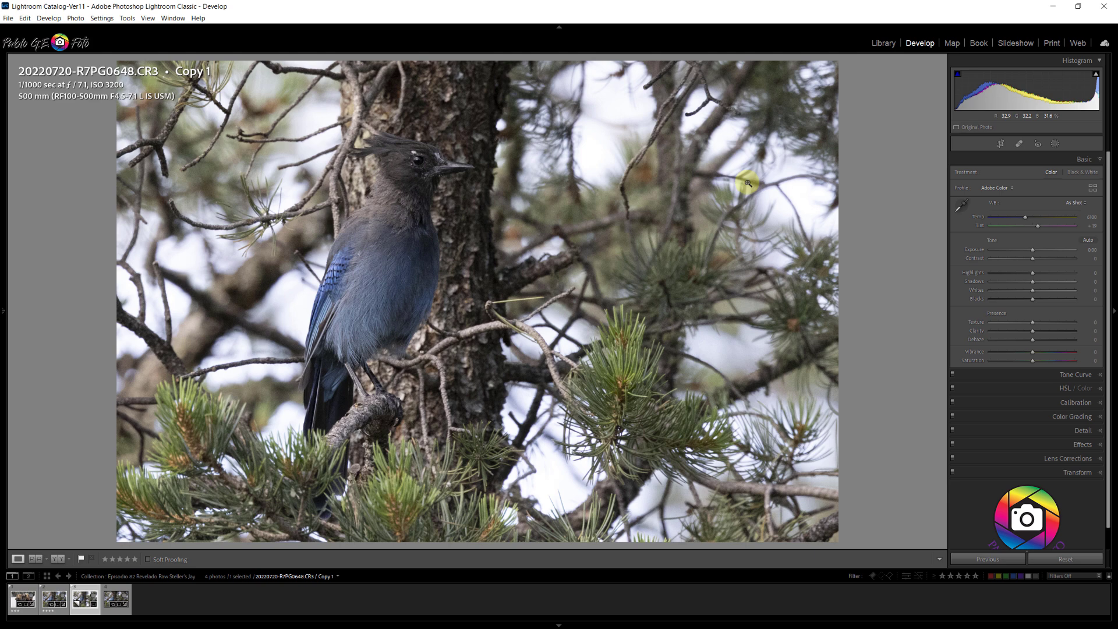
mouse_move(959, 150)
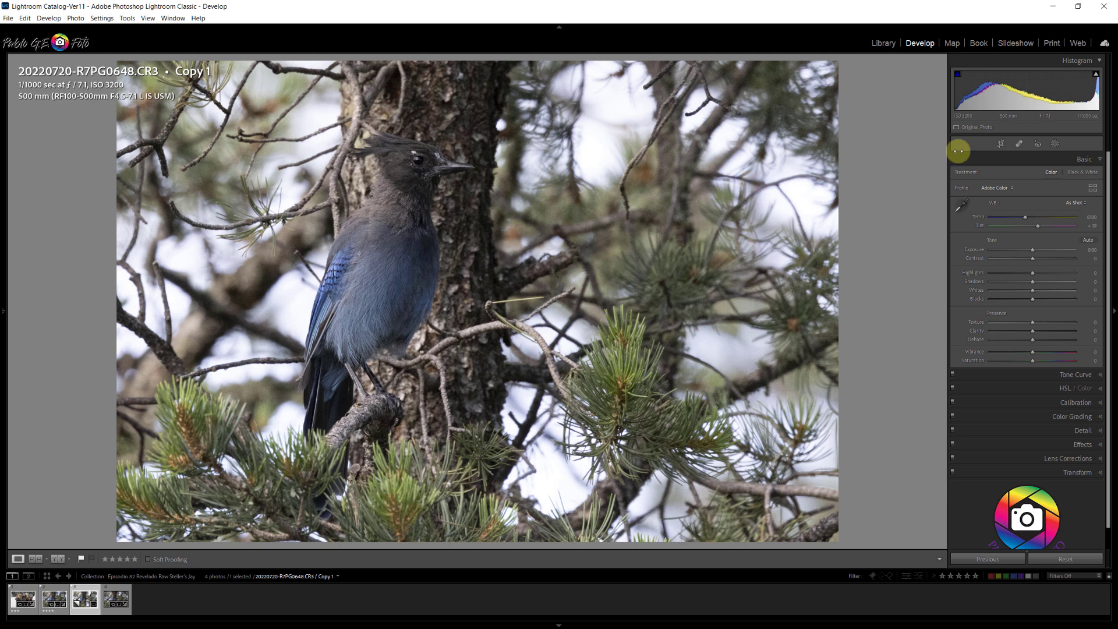
click(1001, 144)
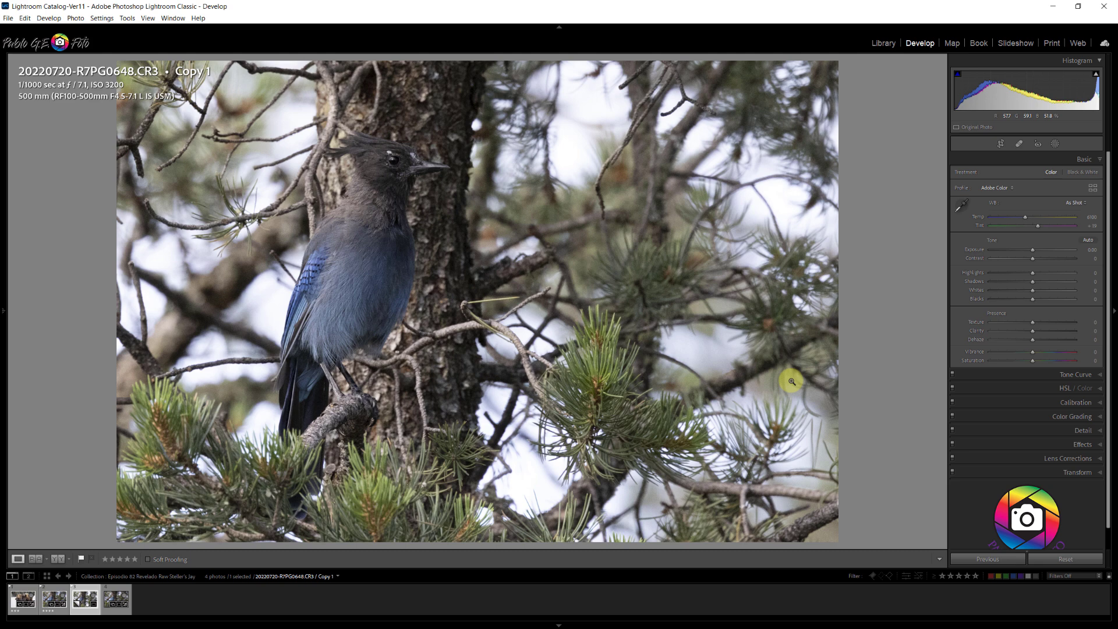
mouse_move(1014, 312)
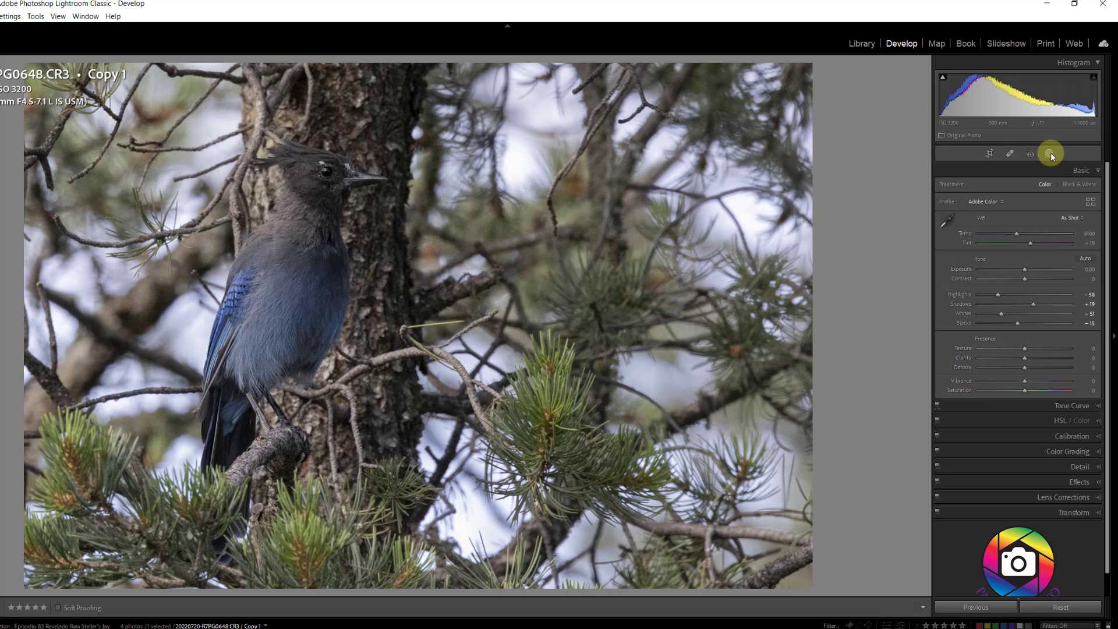
Create Mask 1 on the jay using Select Subject.
click(1052, 154)
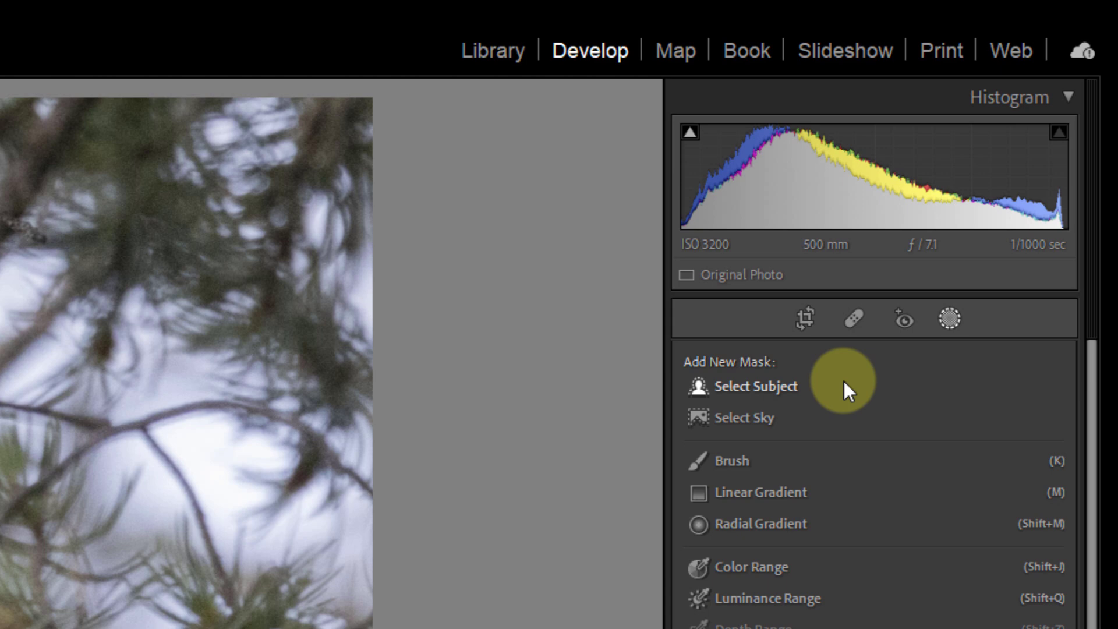
click(742, 387)
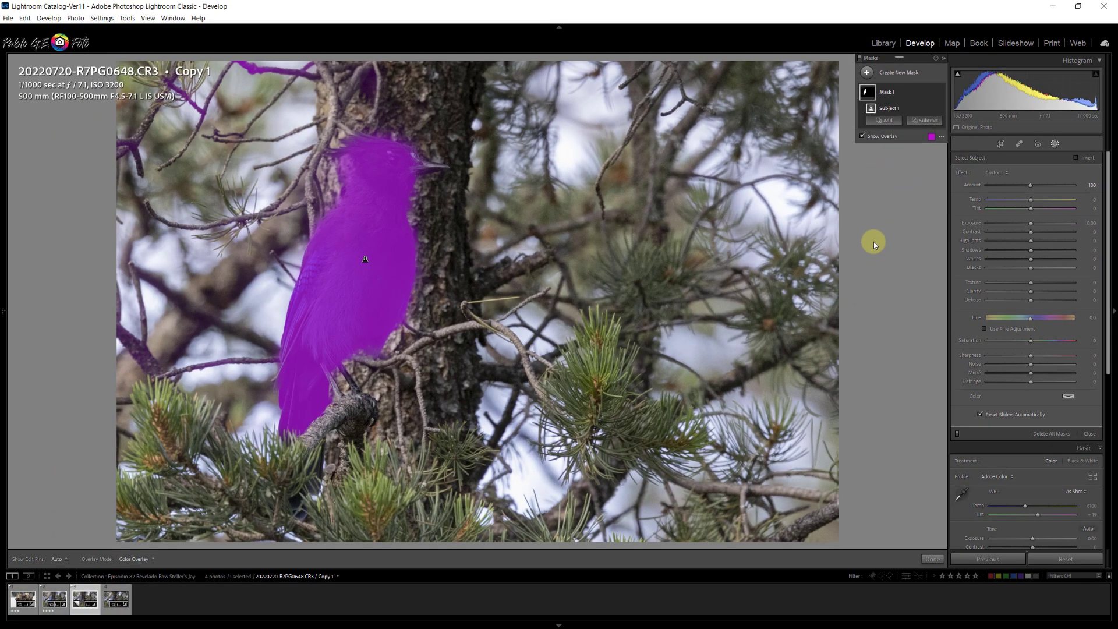
mouse_move(315, 406)
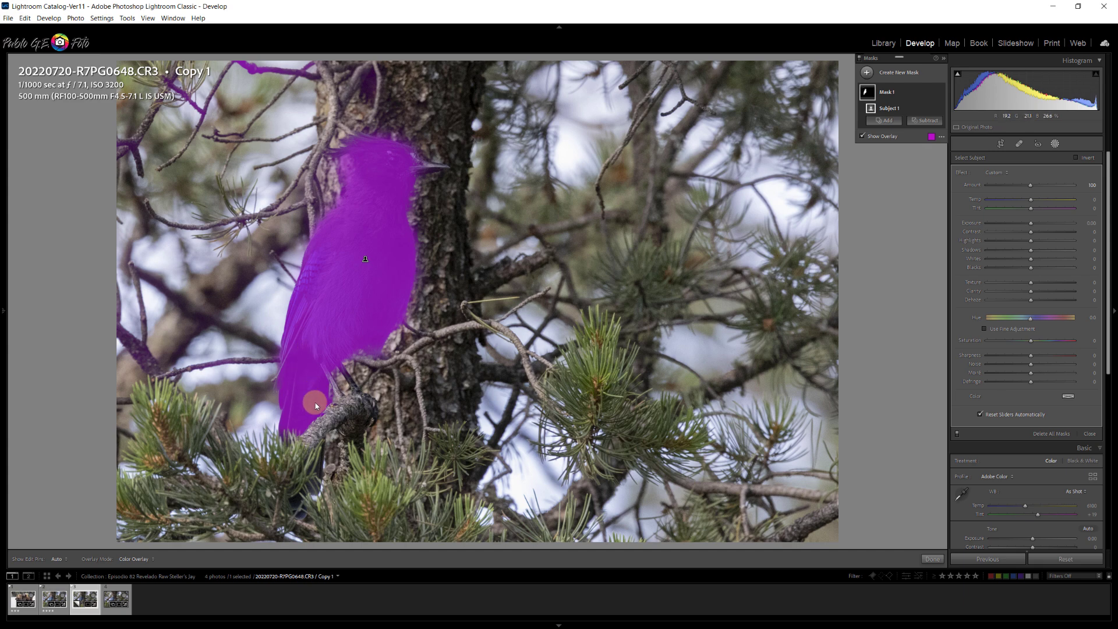
mouse_move(252, 74)
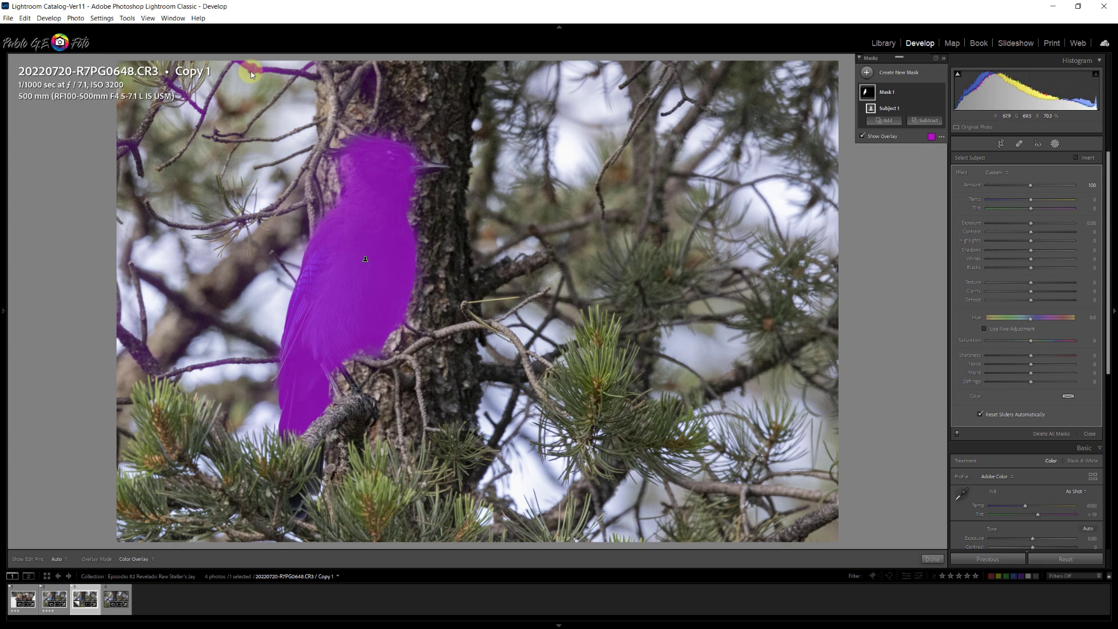
mouse_move(323, 181)
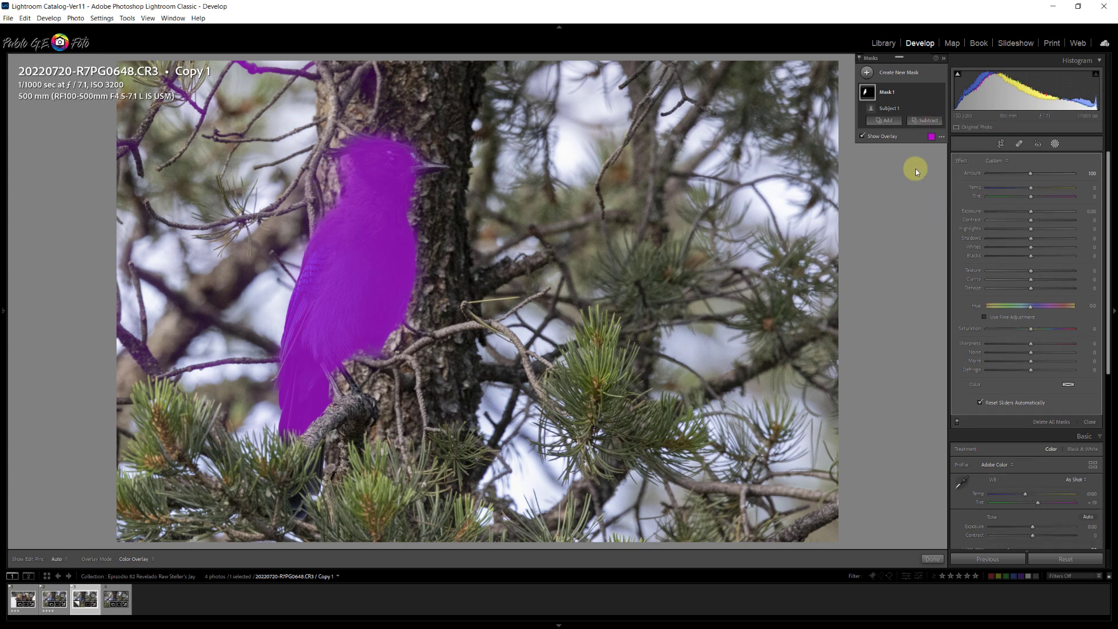
Subtract unwanted areas from Mask 1 with two brush corrections.
click(884, 133)
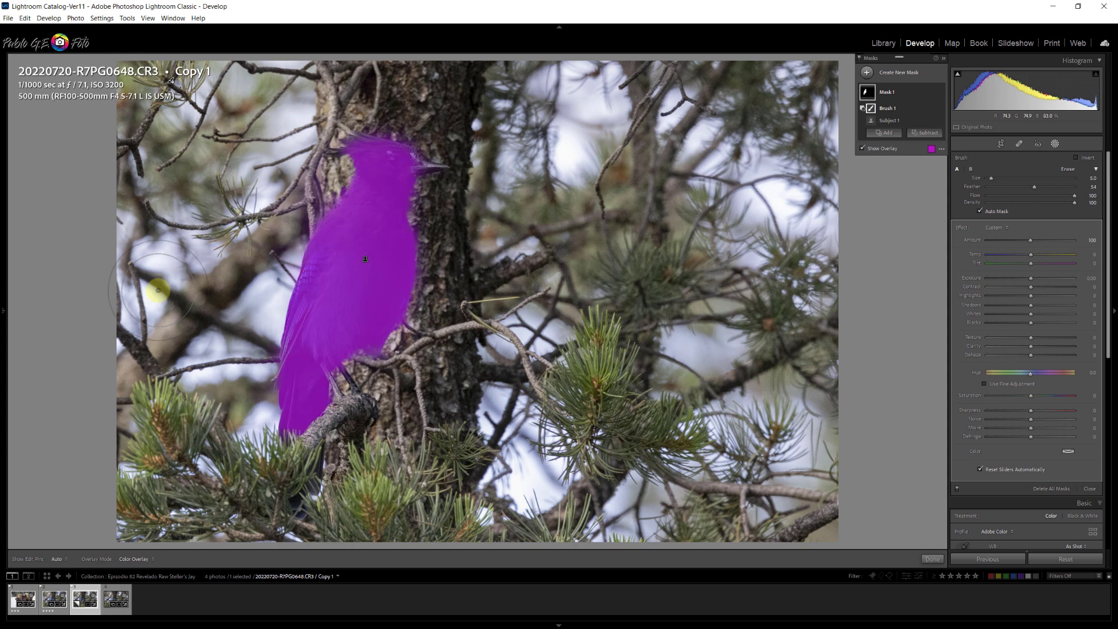
click(862, 148)
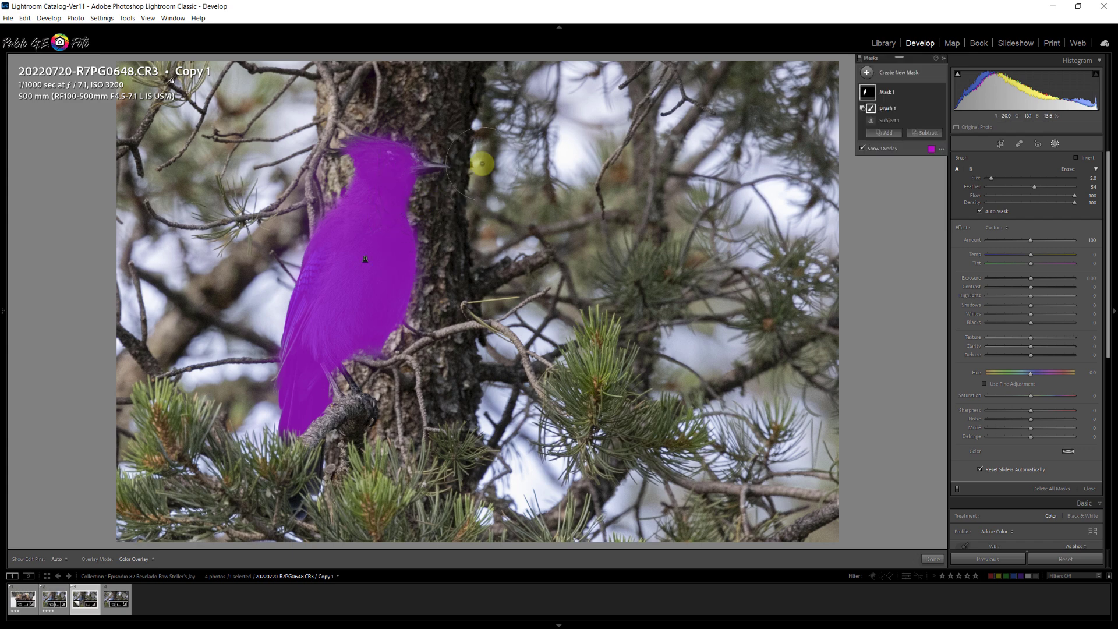
click(884, 132)
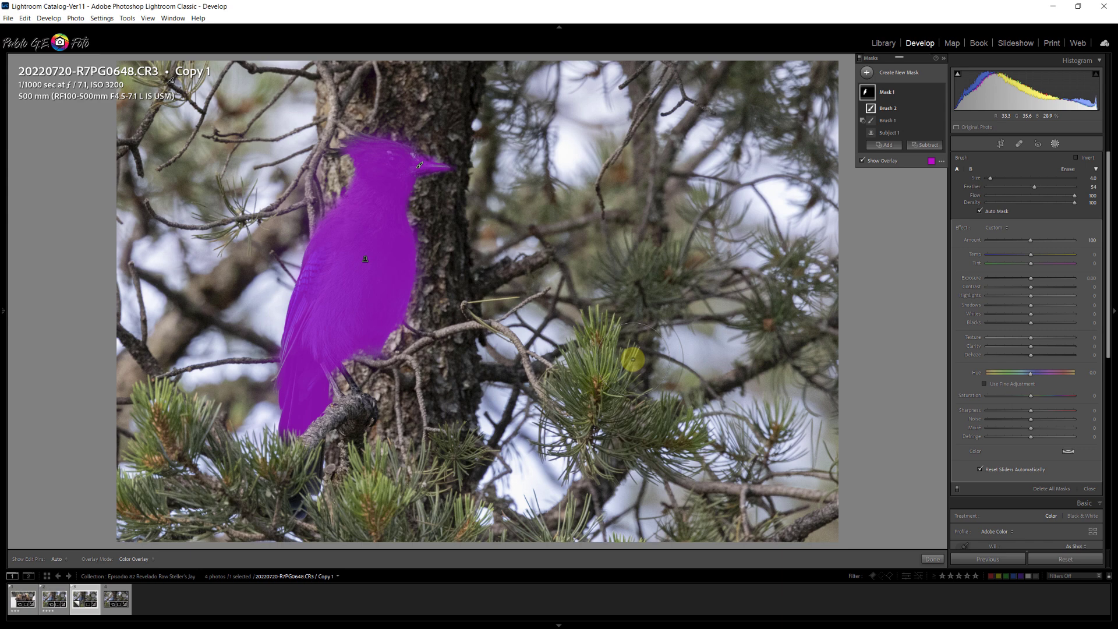
mouse_move(796, 447)
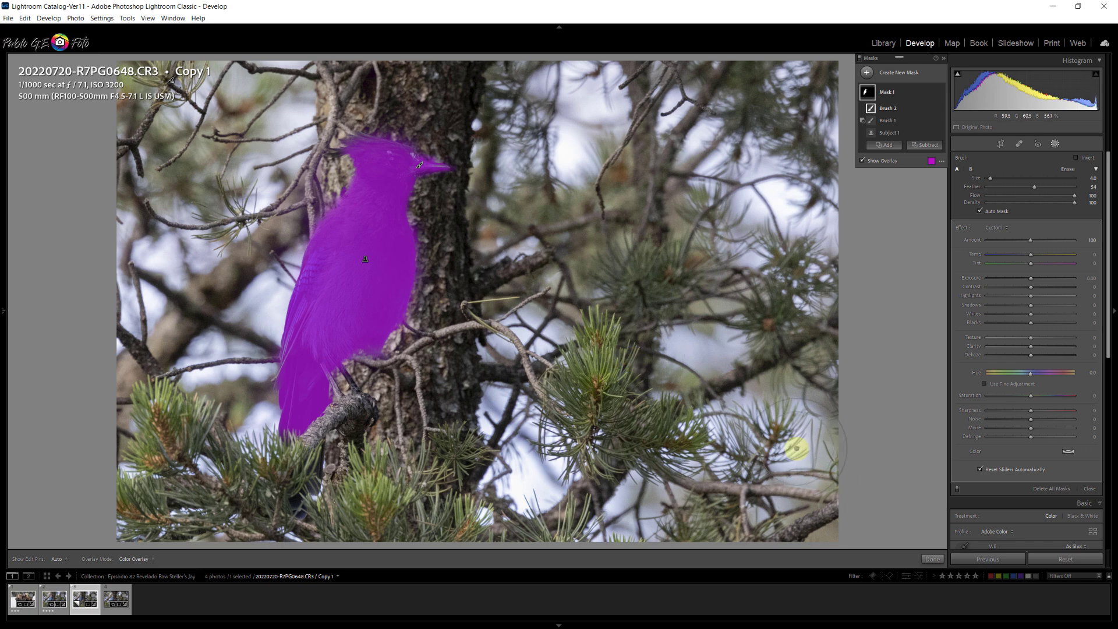
click(864, 161)
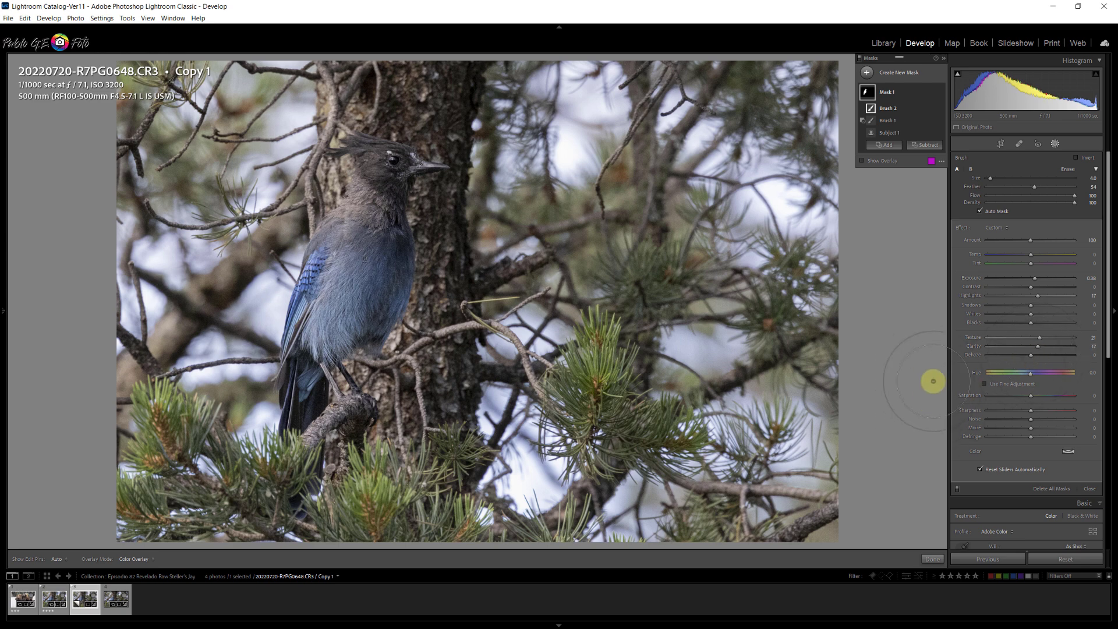
mouse_move(948, 369)
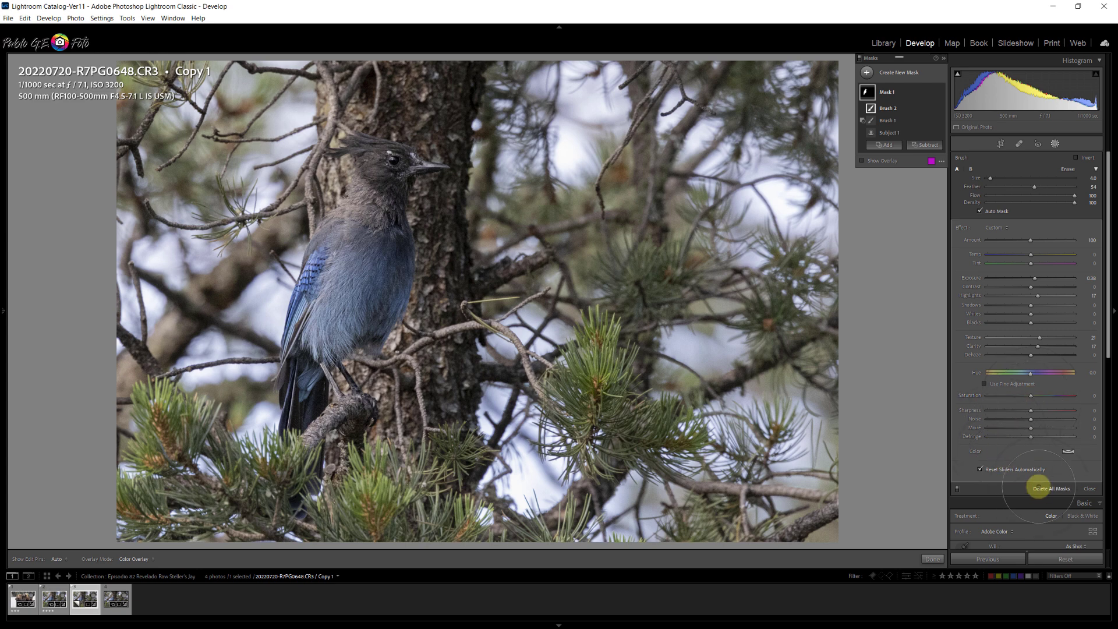
mouse_move(1029, 395)
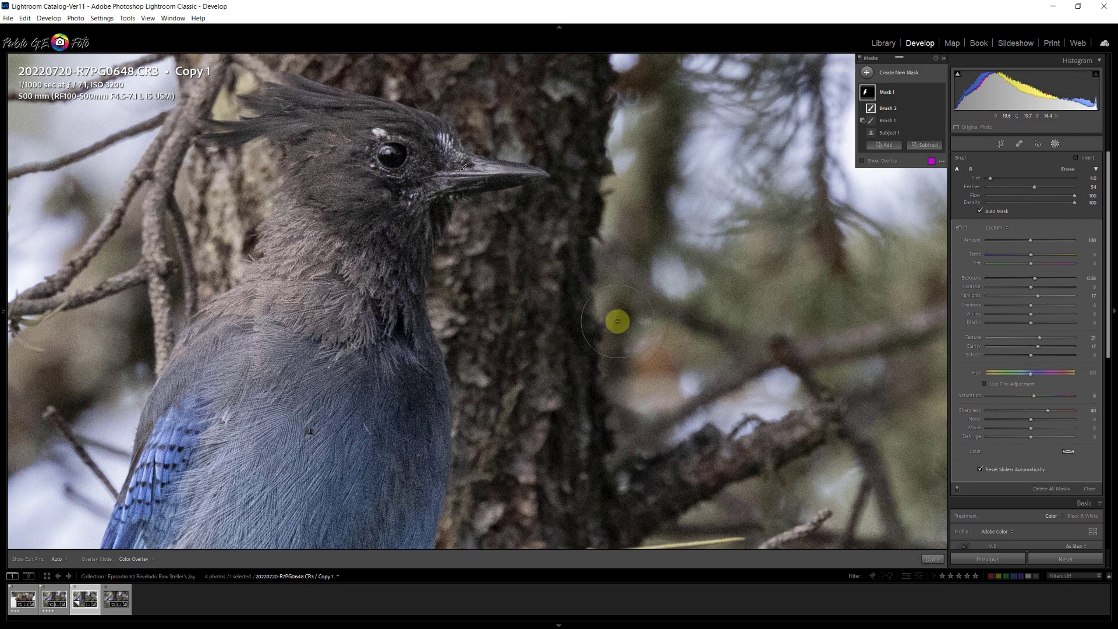
mouse_move(573, 289)
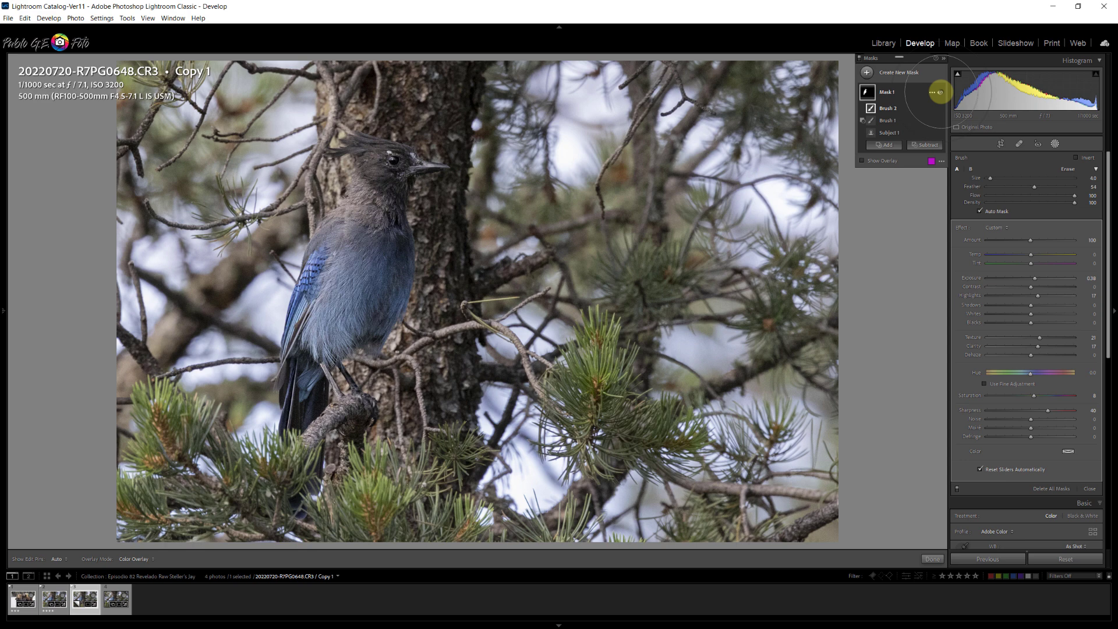
mouse_move(863, 282)
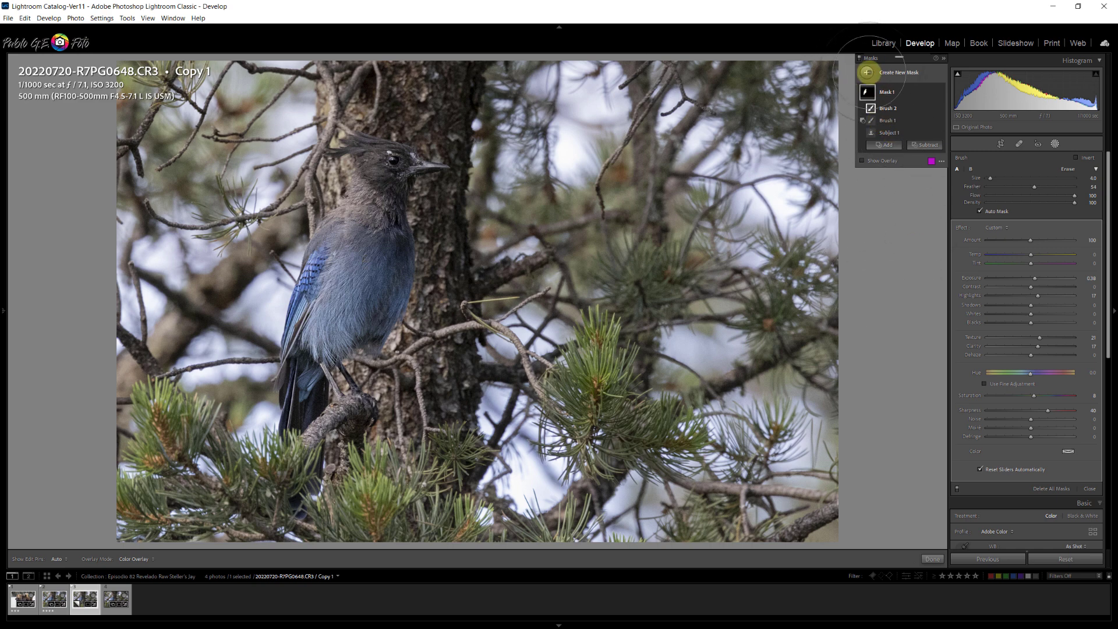
Add a new brush mask painted over the jay's eye for brightening.
click(898, 72)
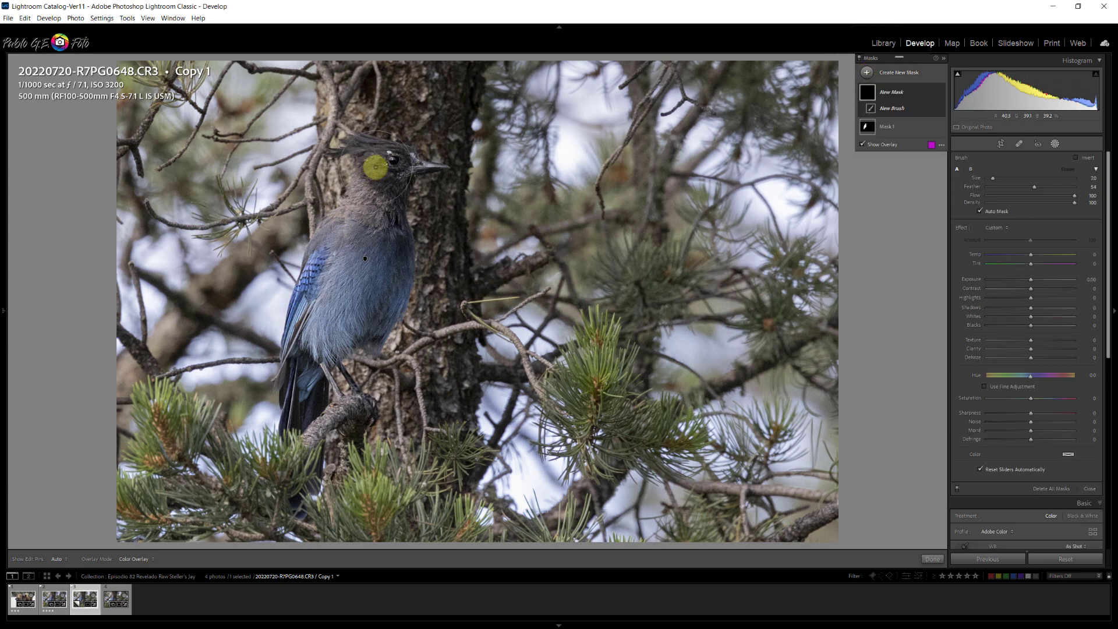
click(389, 165)
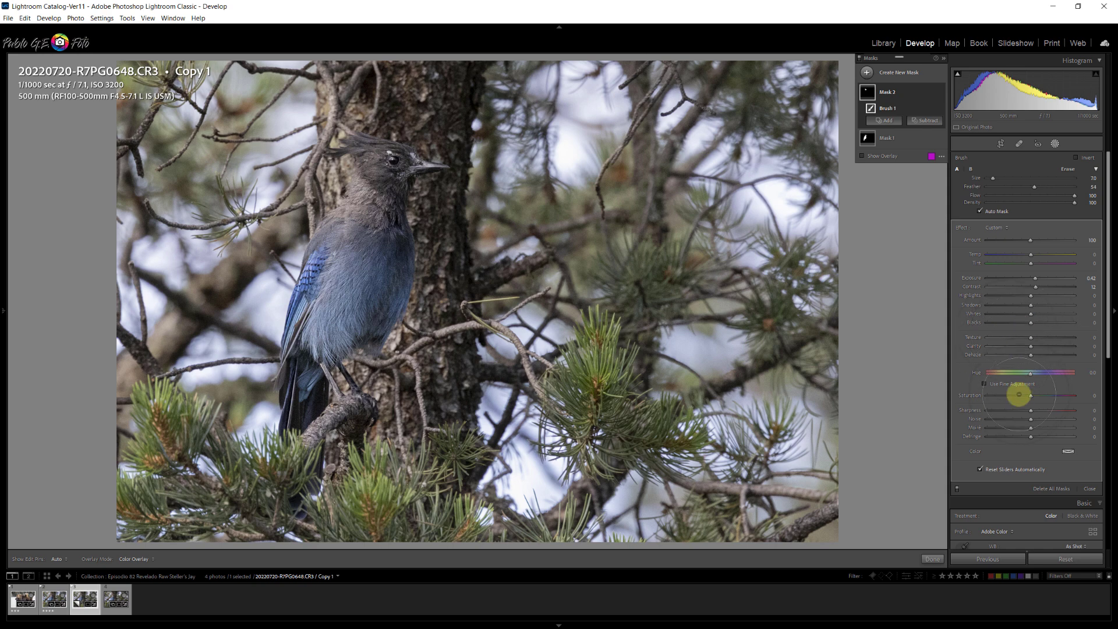
mouse_move(991, 316)
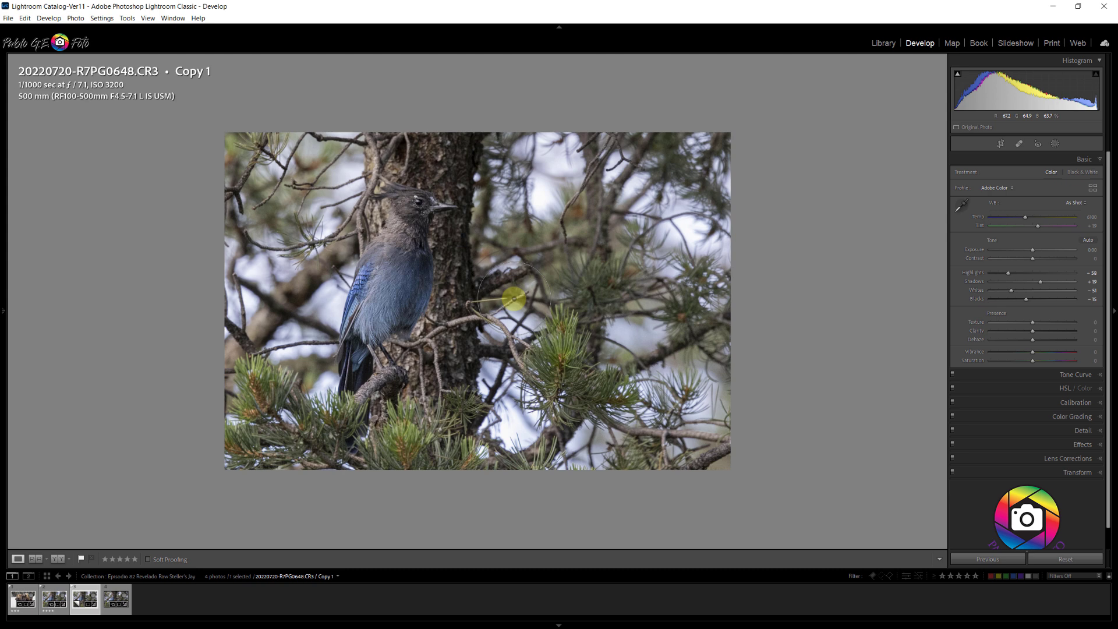
mouse_move(1051, 155)
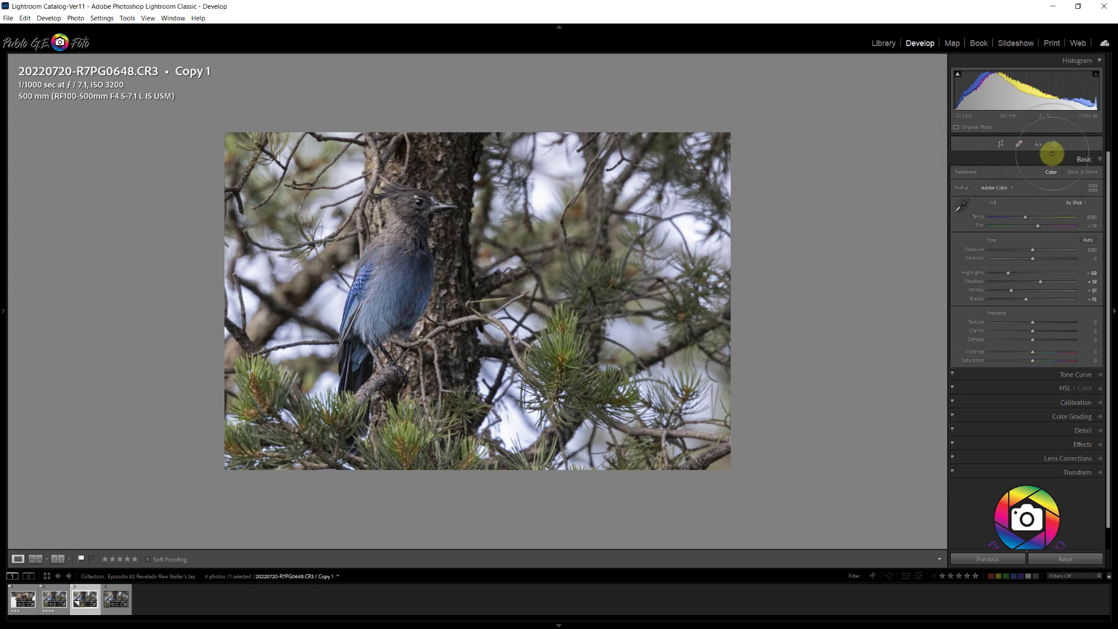
click(1054, 144)
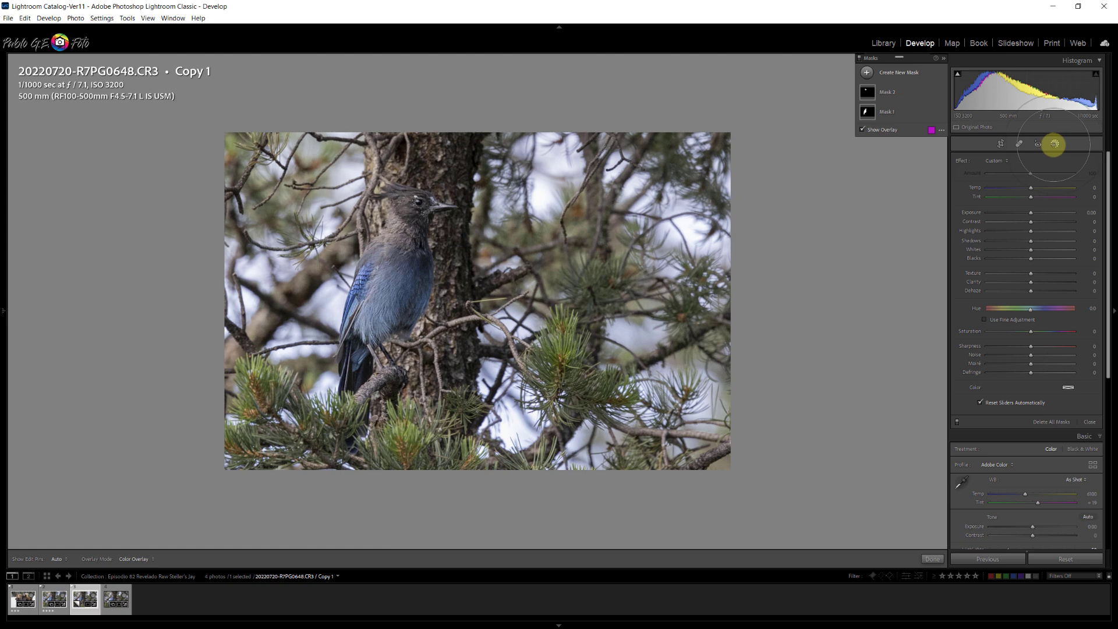
Add a third mask as a Radial Gradient ellipse around the bird.
click(898, 72)
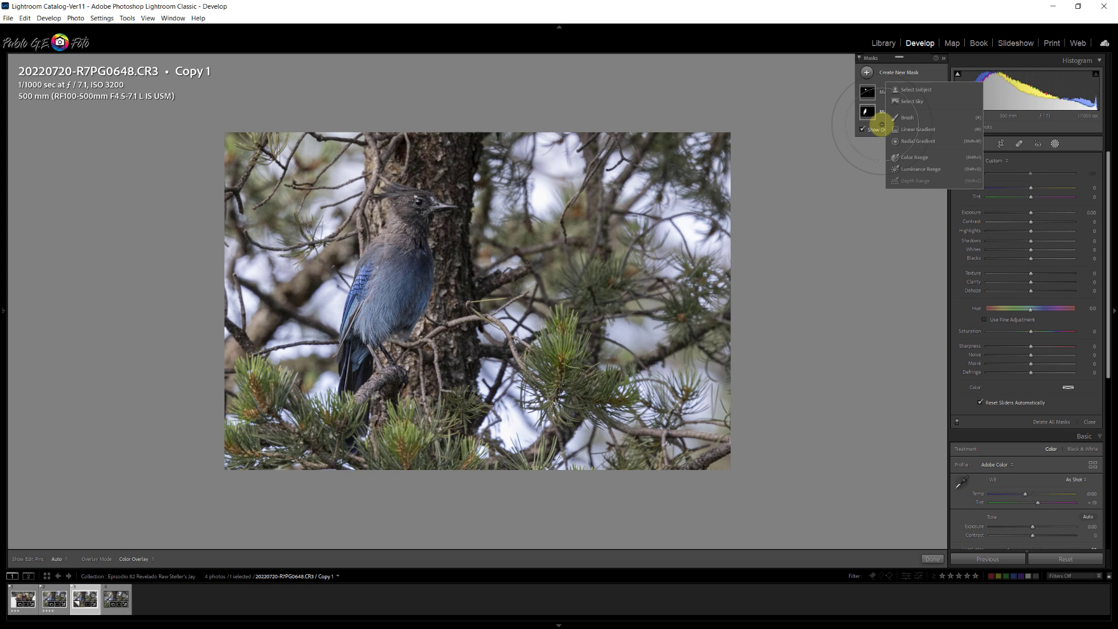
click(919, 141)
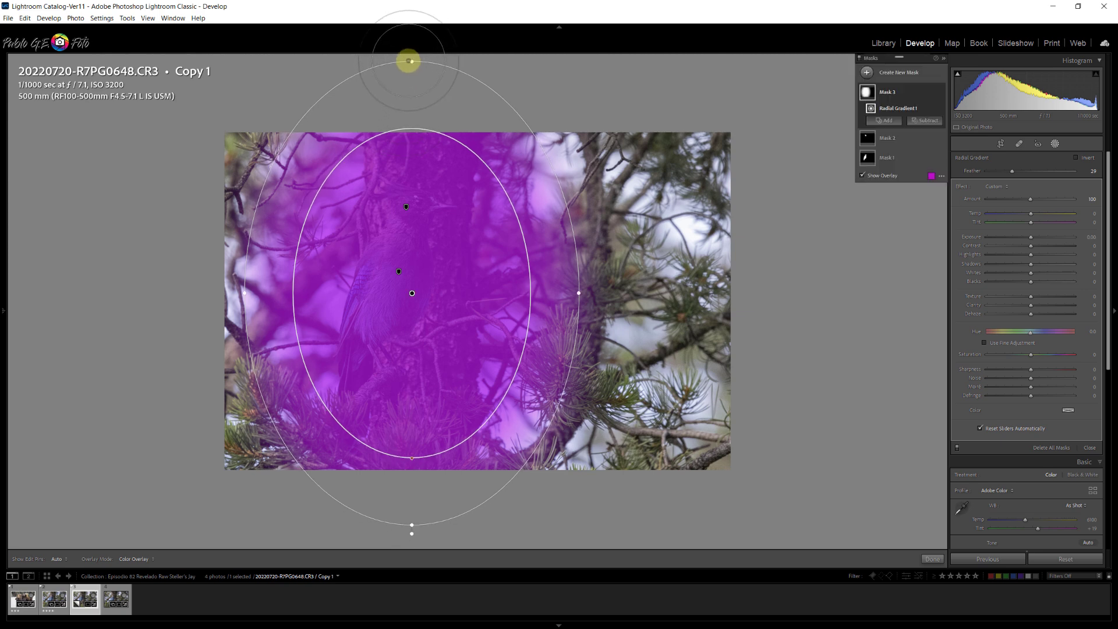
mouse_move(797, 260)
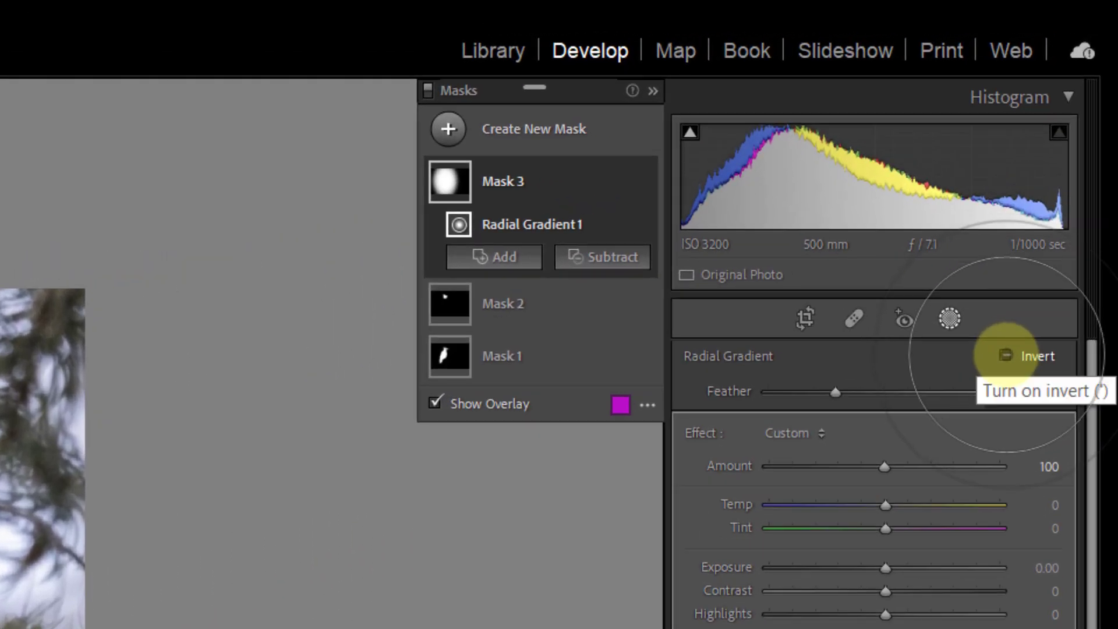
Invert Radial Gradient 1 so the vignette darkens the jay's surroundings.
click(1006, 355)
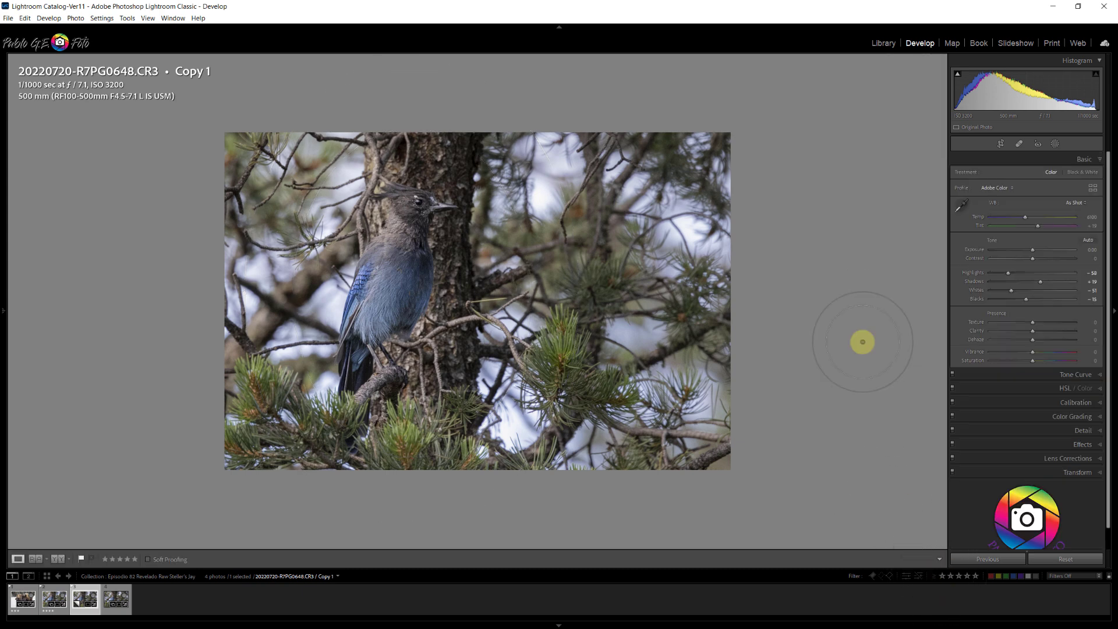
mouse_move(867, 334)
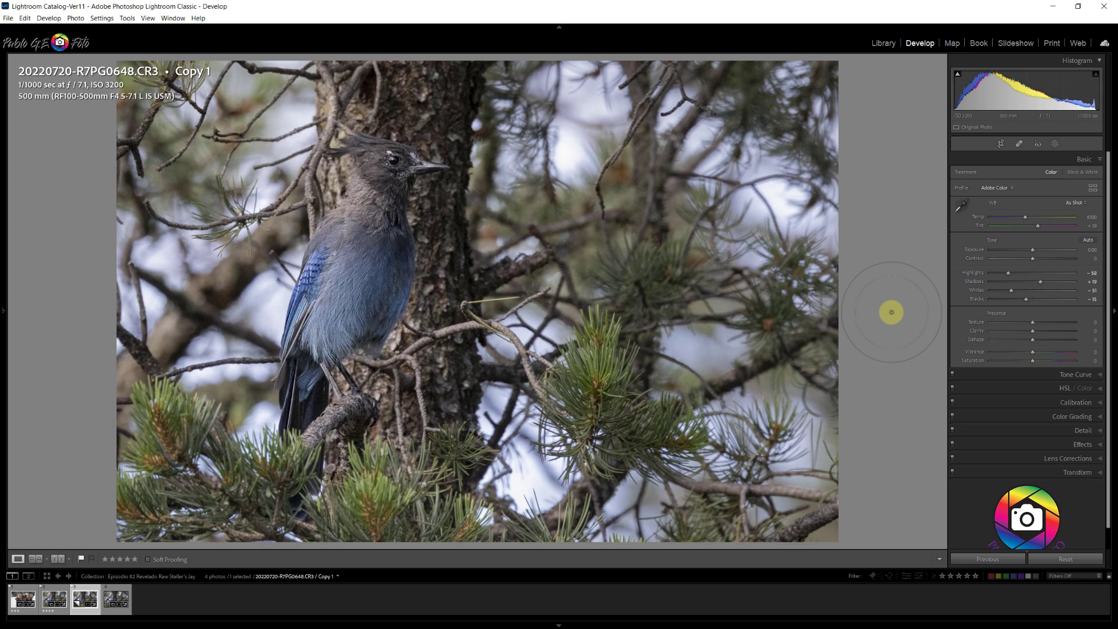
mouse_move(885, 317)
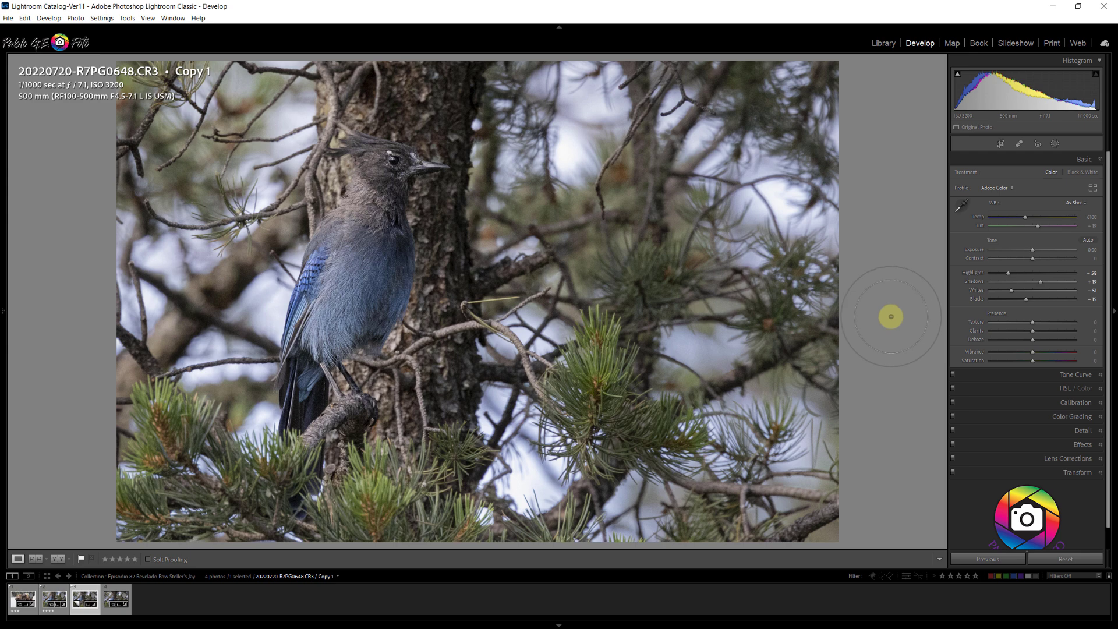
mouse_move(885, 313)
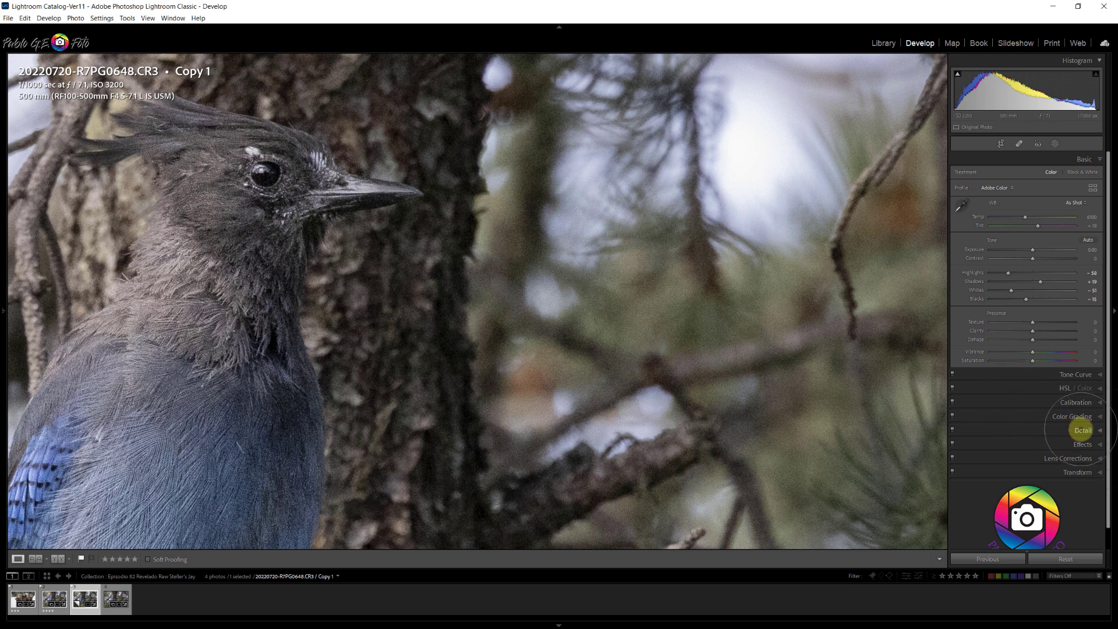
Expand the Detail panel to show sharpening and noise reduction settings.
click(1083, 430)
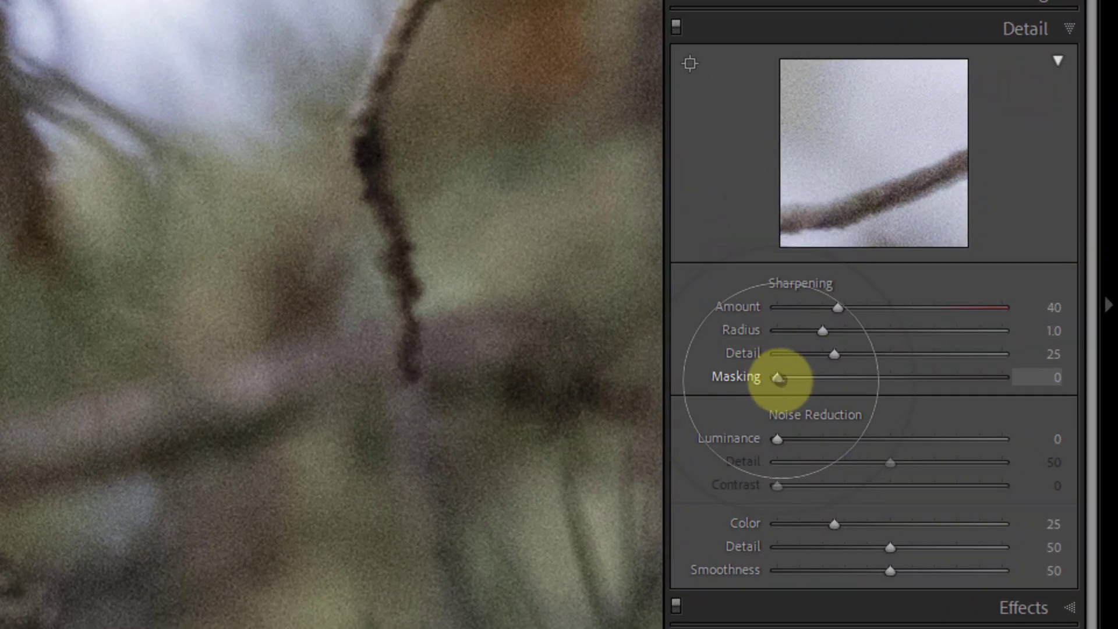
mouse_move(859, 429)
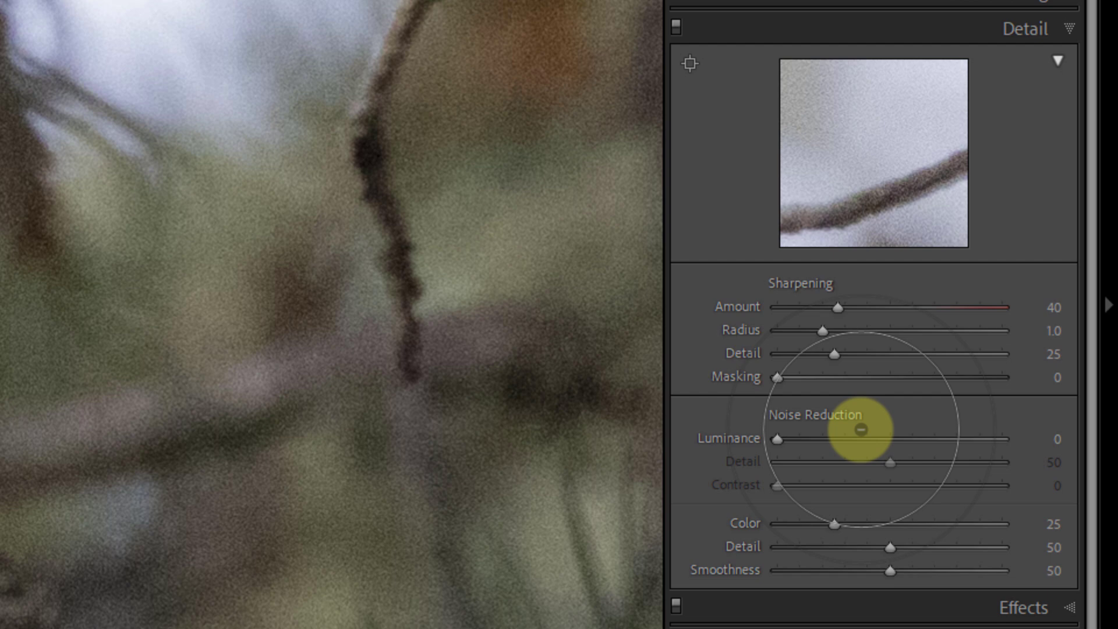
mouse_move(789, 246)
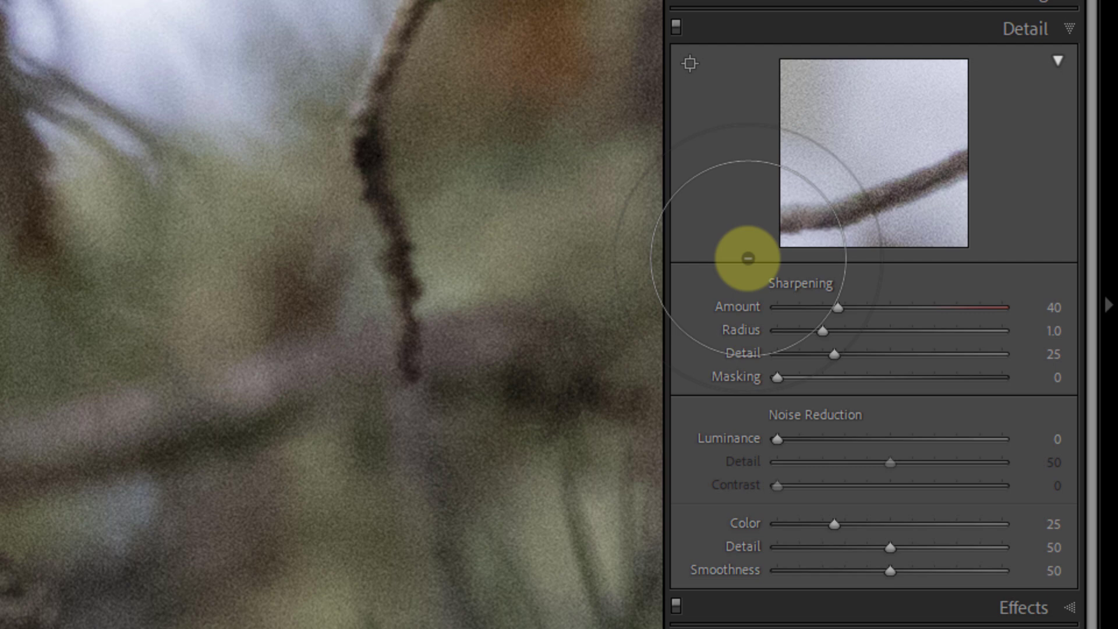
mouse_move(777, 376)
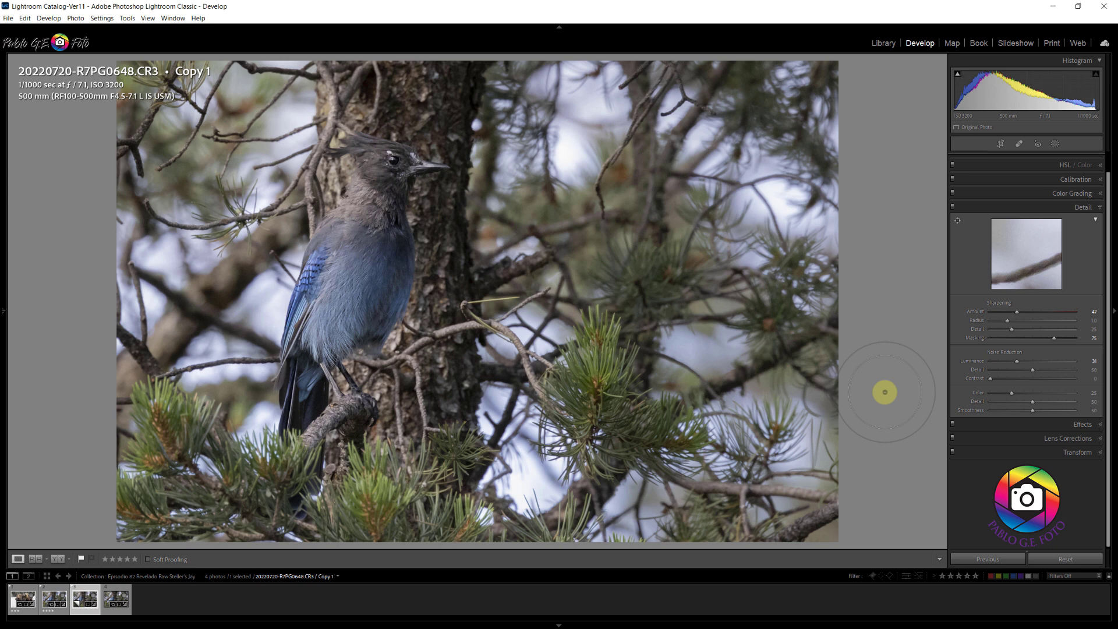
mouse_move(897, 397)
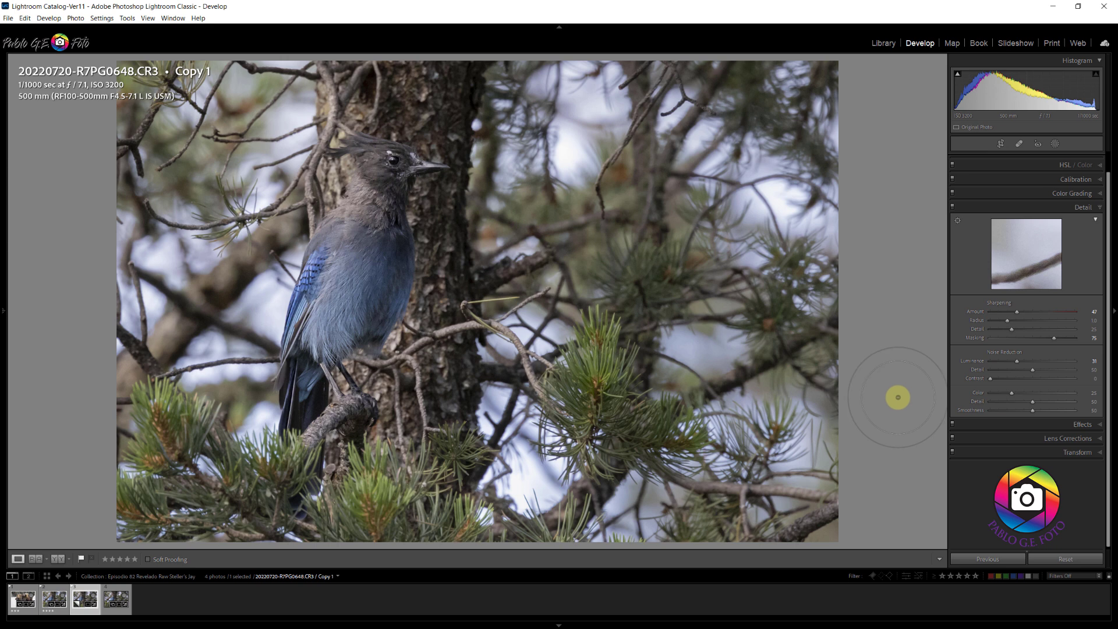
mouse_move(876, 374)
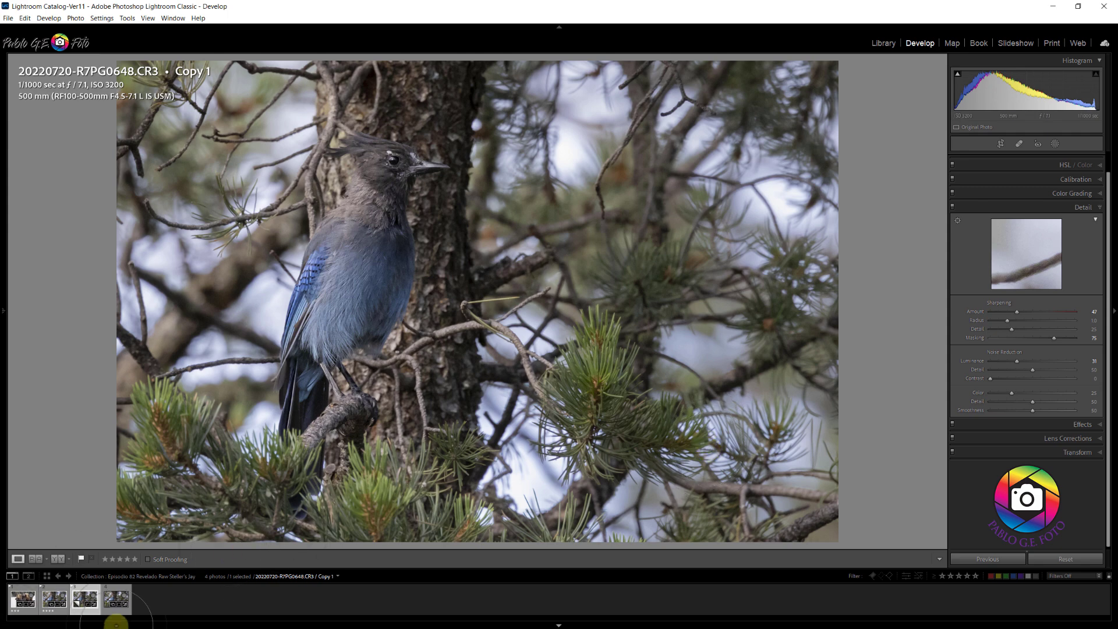
Compare the jay's head zoomed in between the DxO DeepPRIME DNG and Copy 1.
click(115, 599)
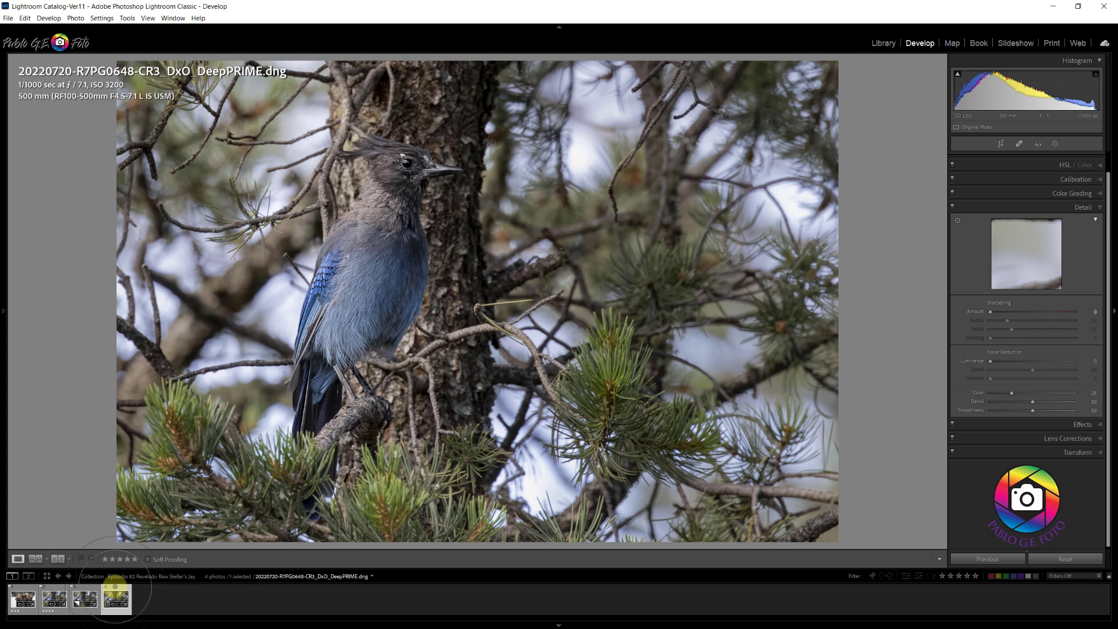
mouse_move(813, 357)
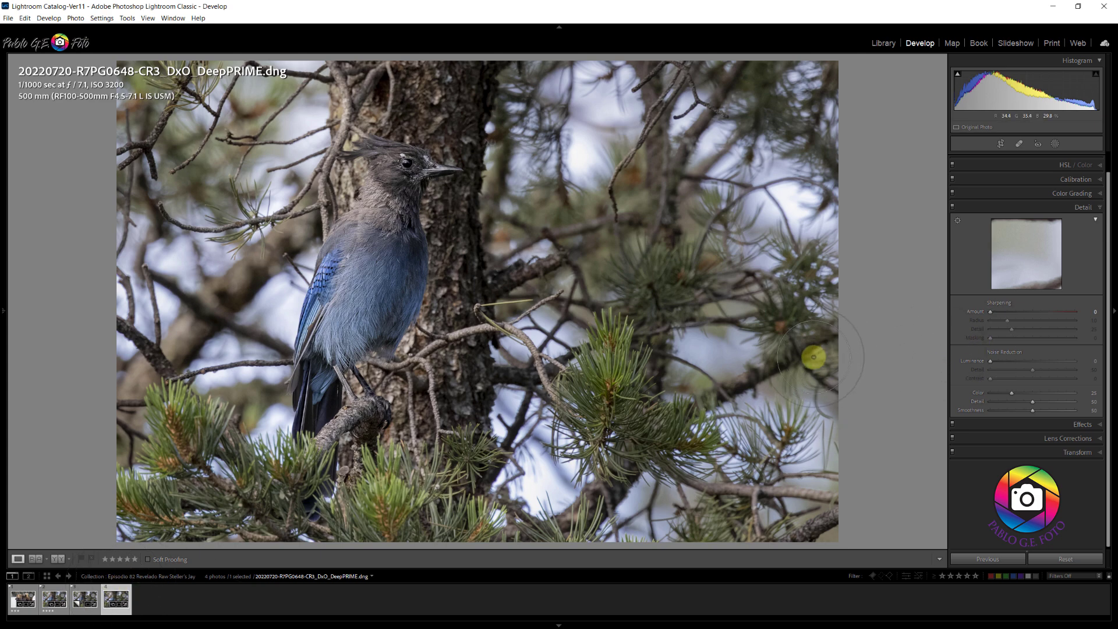
mouse_move(614, 417)
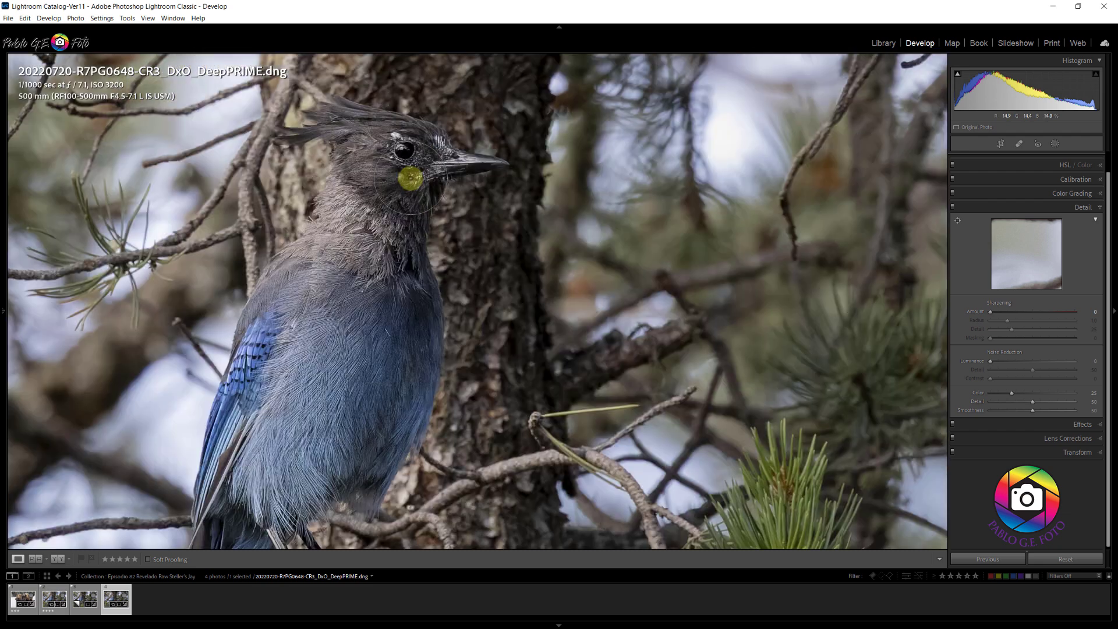
click(148, 18)
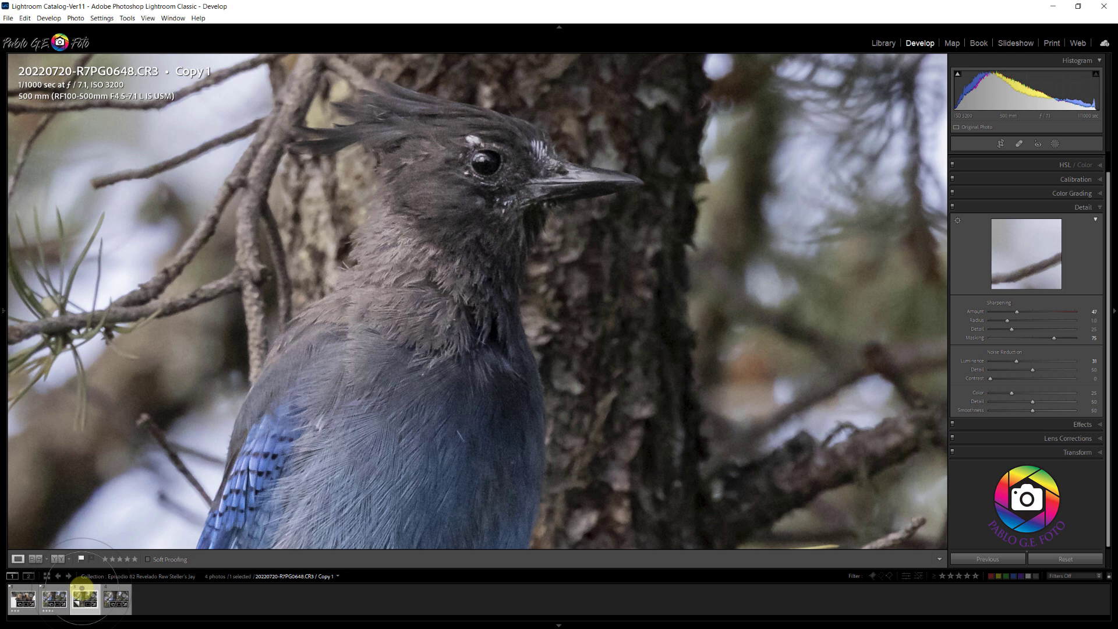
click(463, 229)
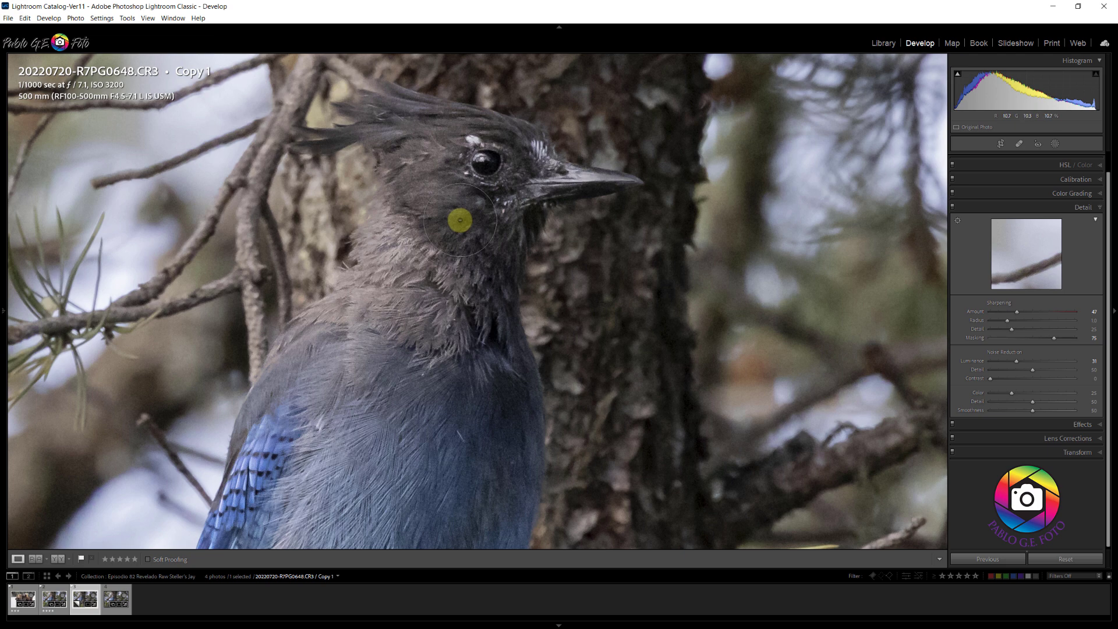
click(114, 599)
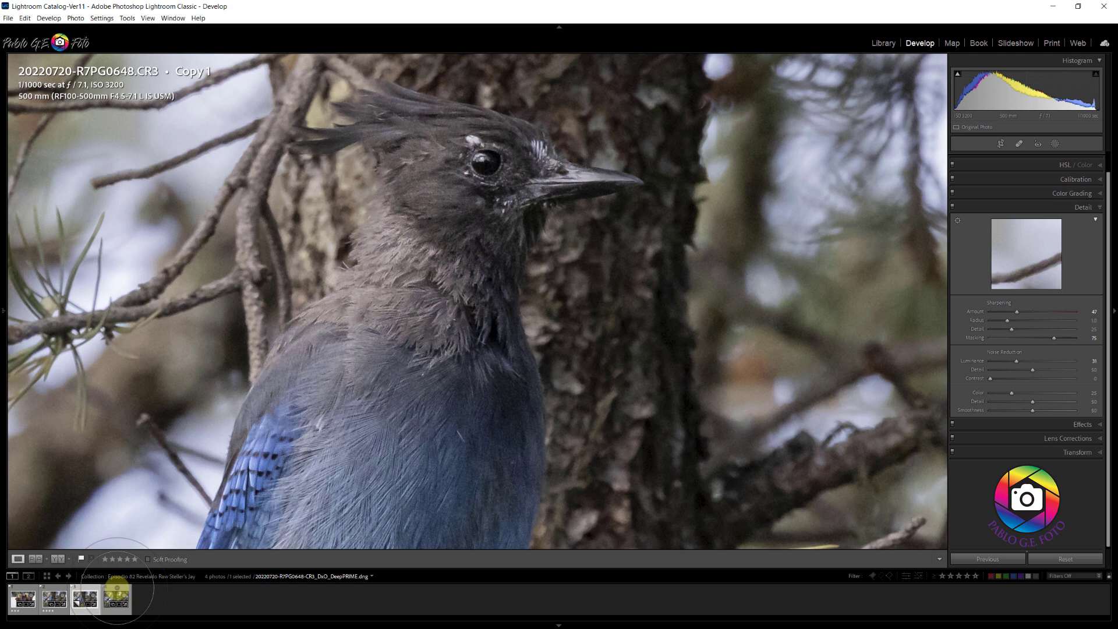
click(116, 599)
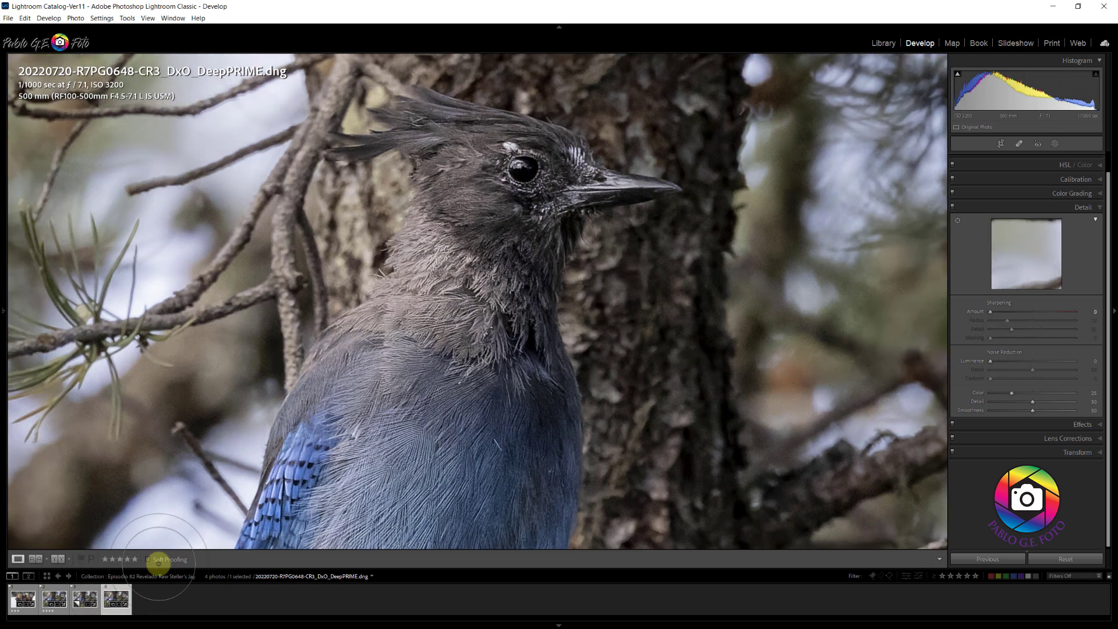